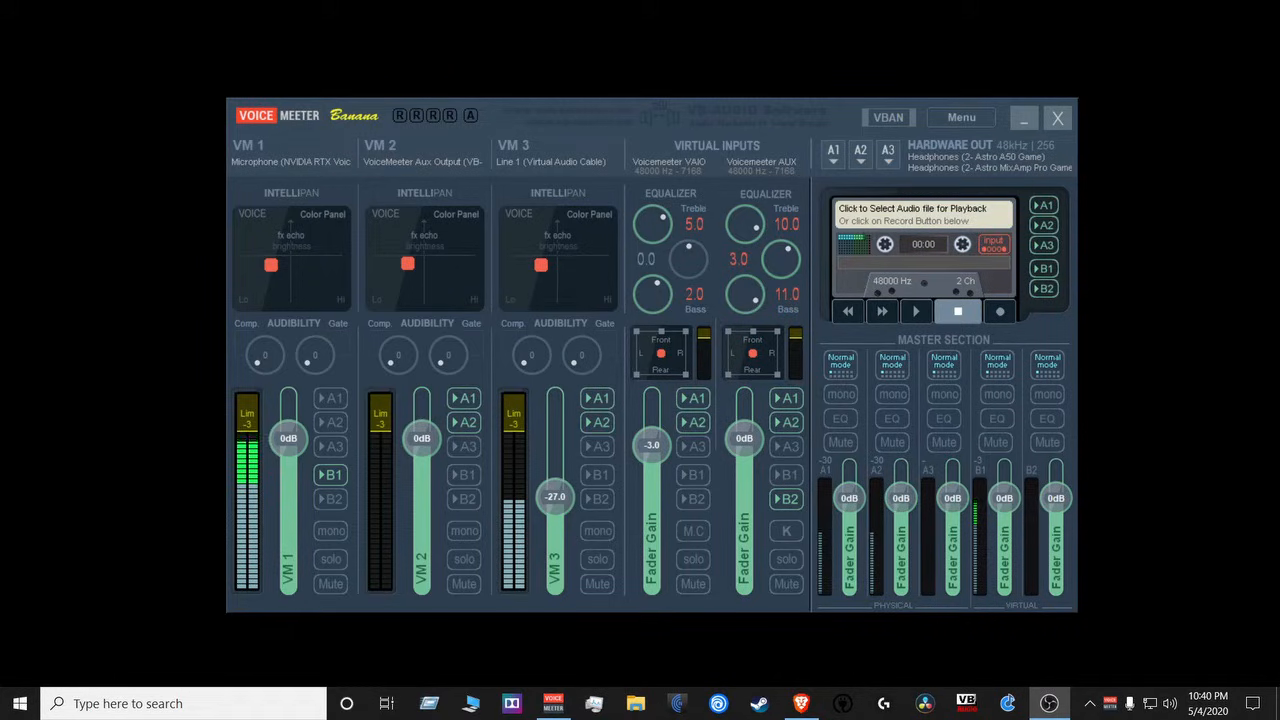
Check Voicemeeter's system settings, then bring up LightHost's tray menu of active and available plugins.
{"action": "left_click", "coordinate": [960, 116]}
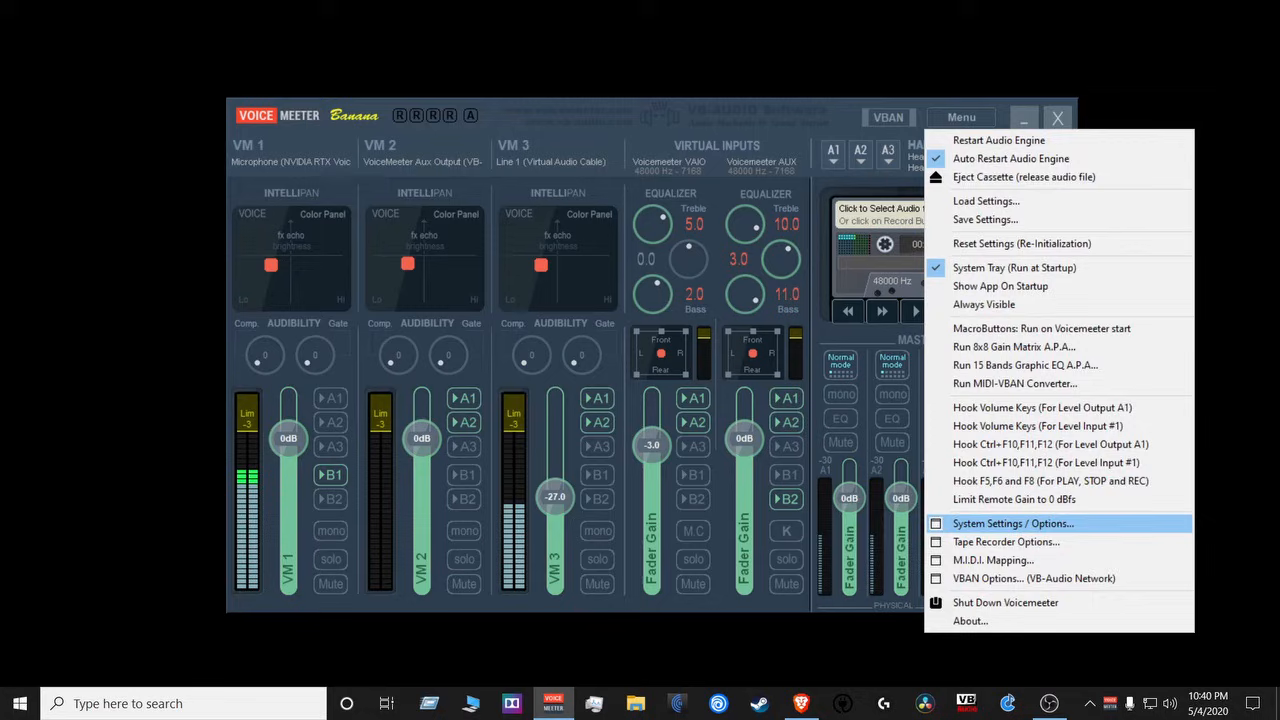
{"action": "left_click", "coordinate": [1012, 524]}
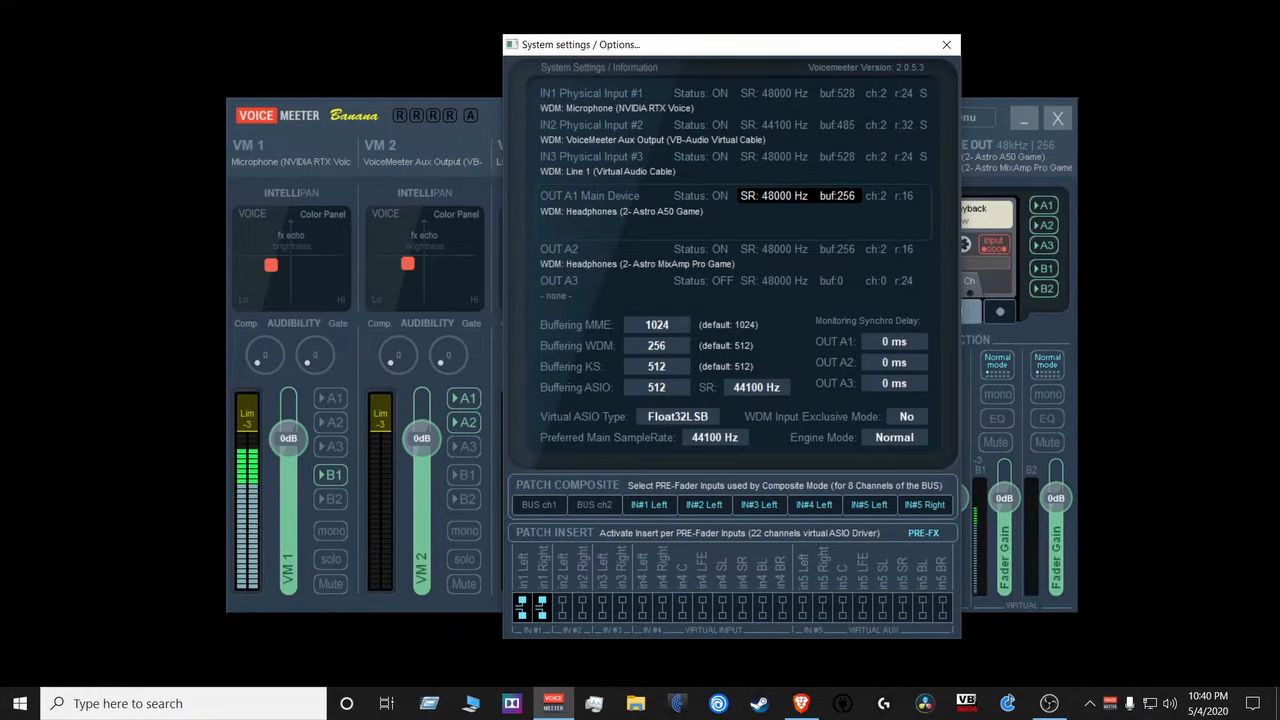
{"action": "left_click", "coordinate": [944, 44]}
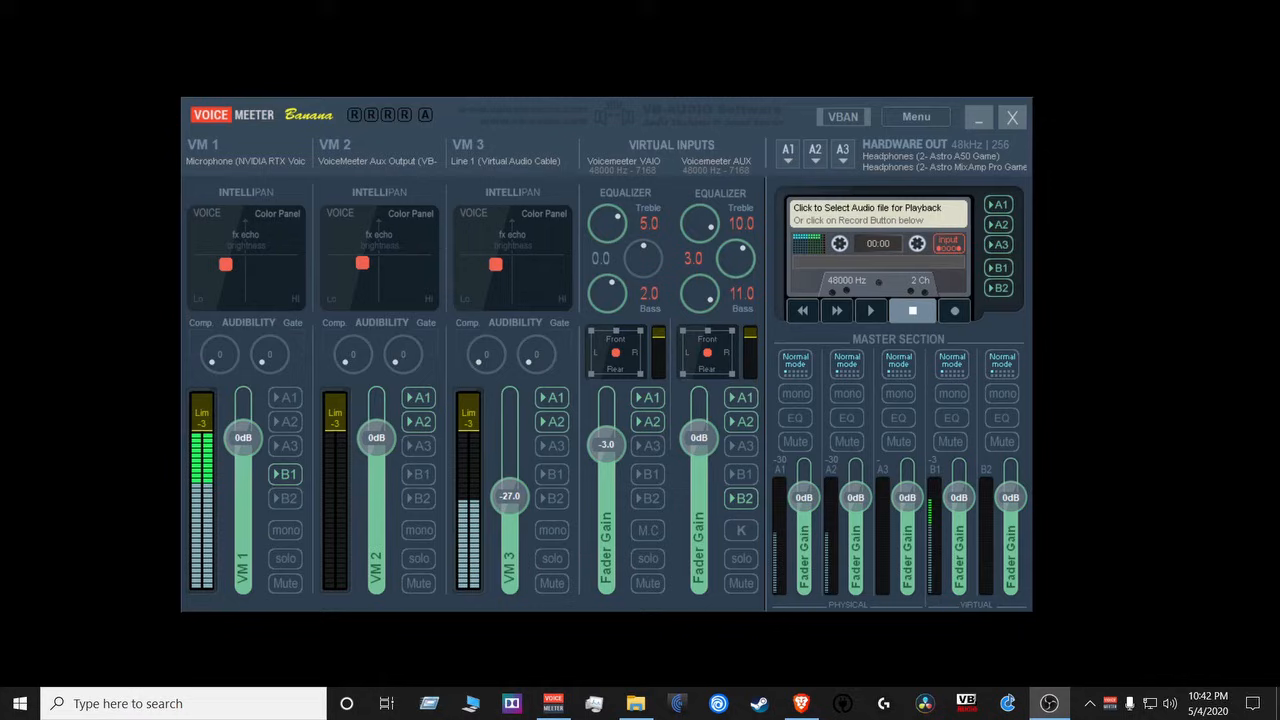
{"action": "left_click", "coordinate": [1088, 704]}
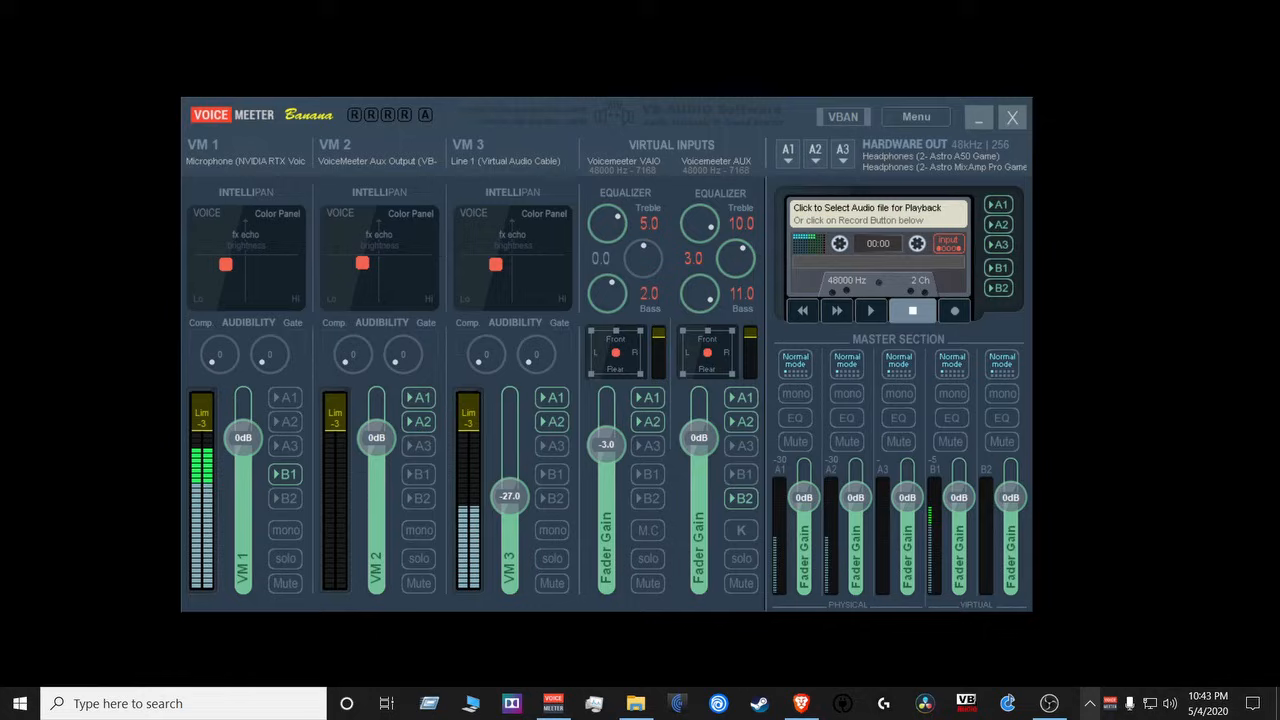
{"action": "left_click", "coordinate": [1092, 704]}
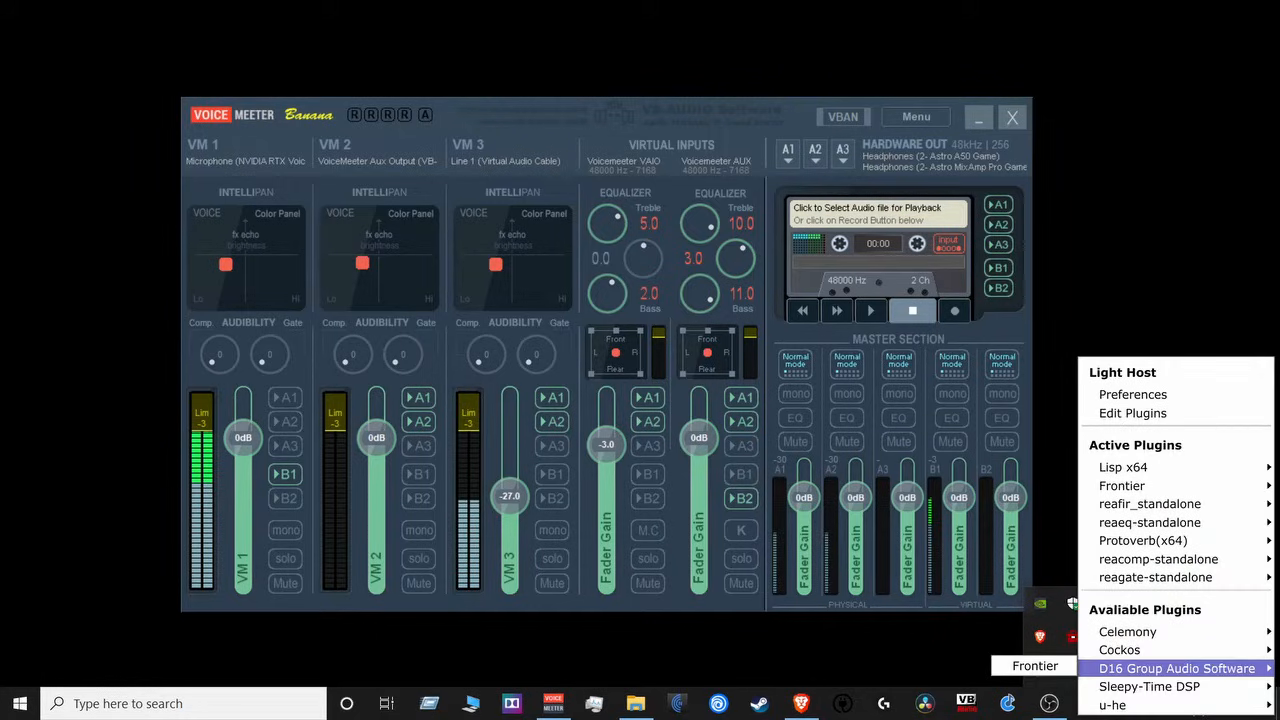
{"action": "mouse_move", "coordinate": [1128, 632]}
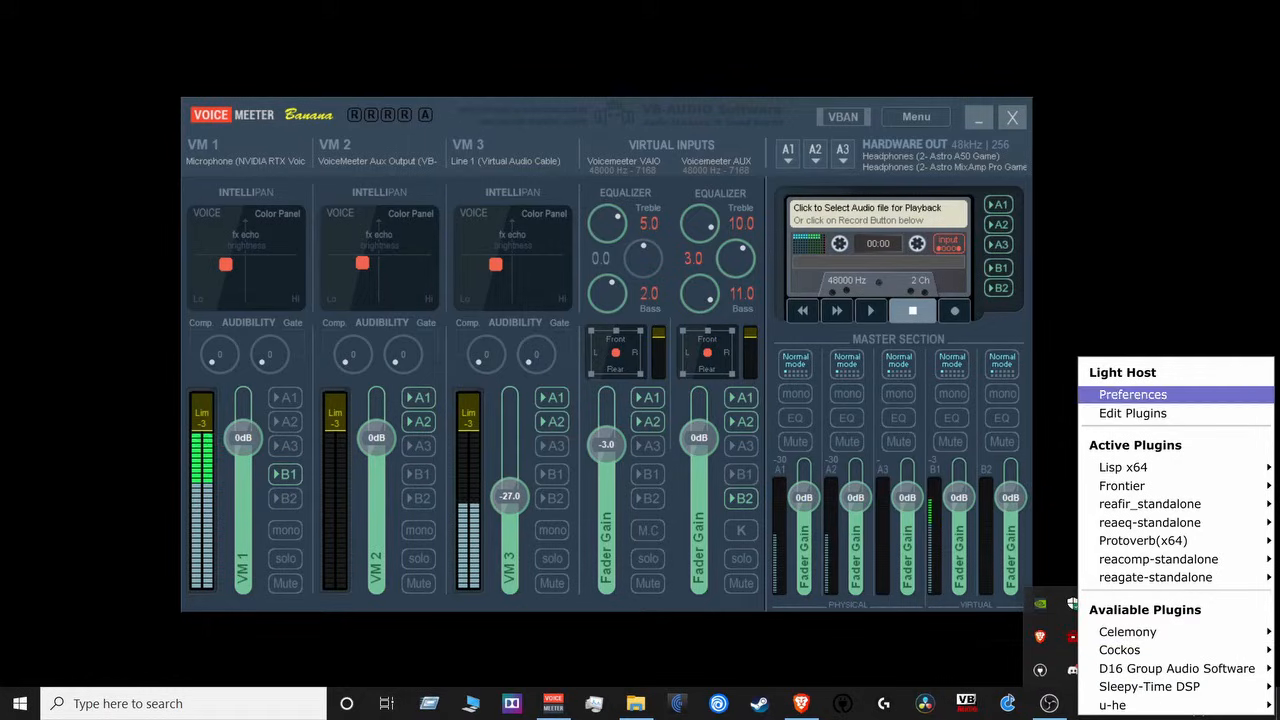
Show the Available Plugins list with its scanning options for new or updated VST plug-ins.
{"action": "left_click", "coordinate": [1144, 608]}
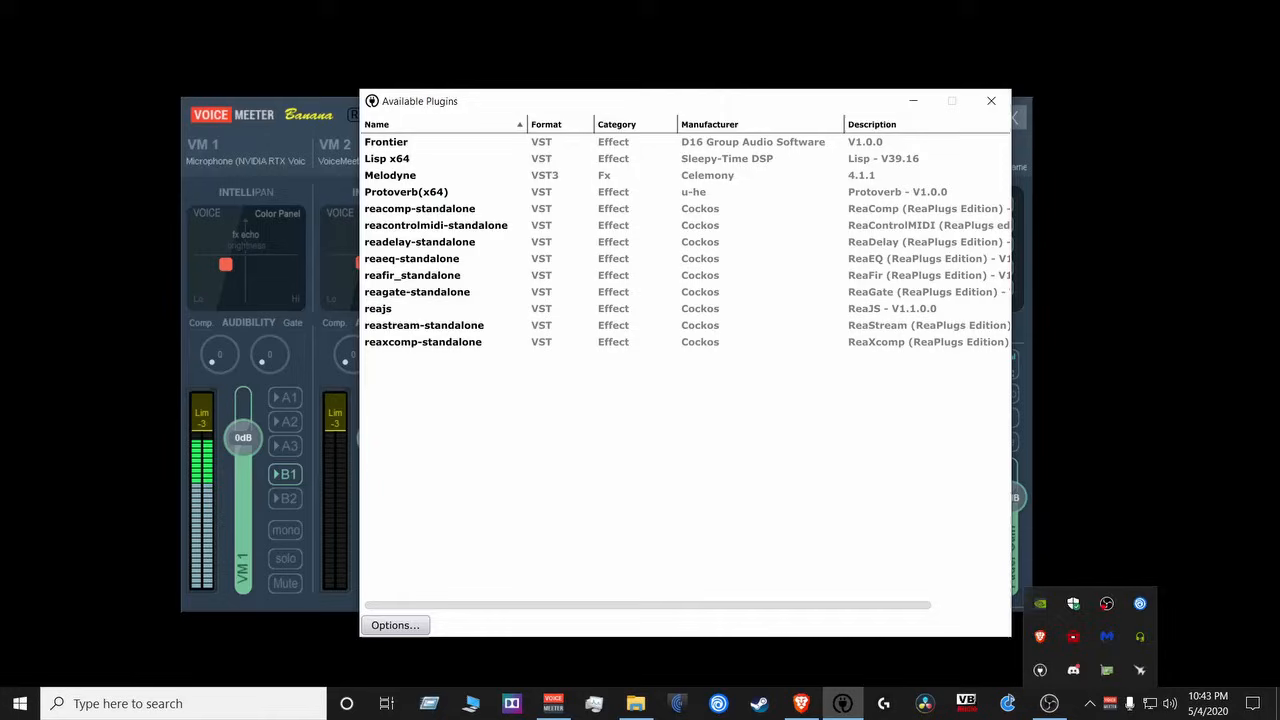
{"action": "left_click", "coordinate": [394, 624]}
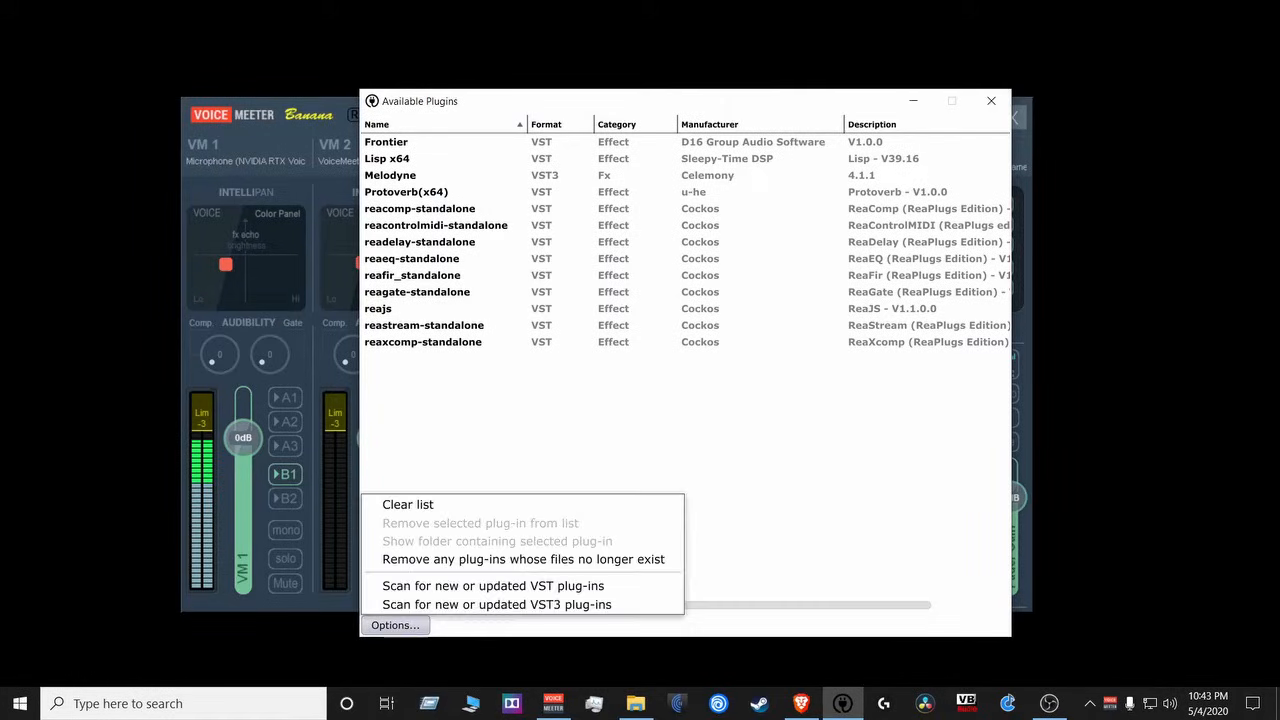
{"action": "mouse_move", "coordinate": [492, 584]}
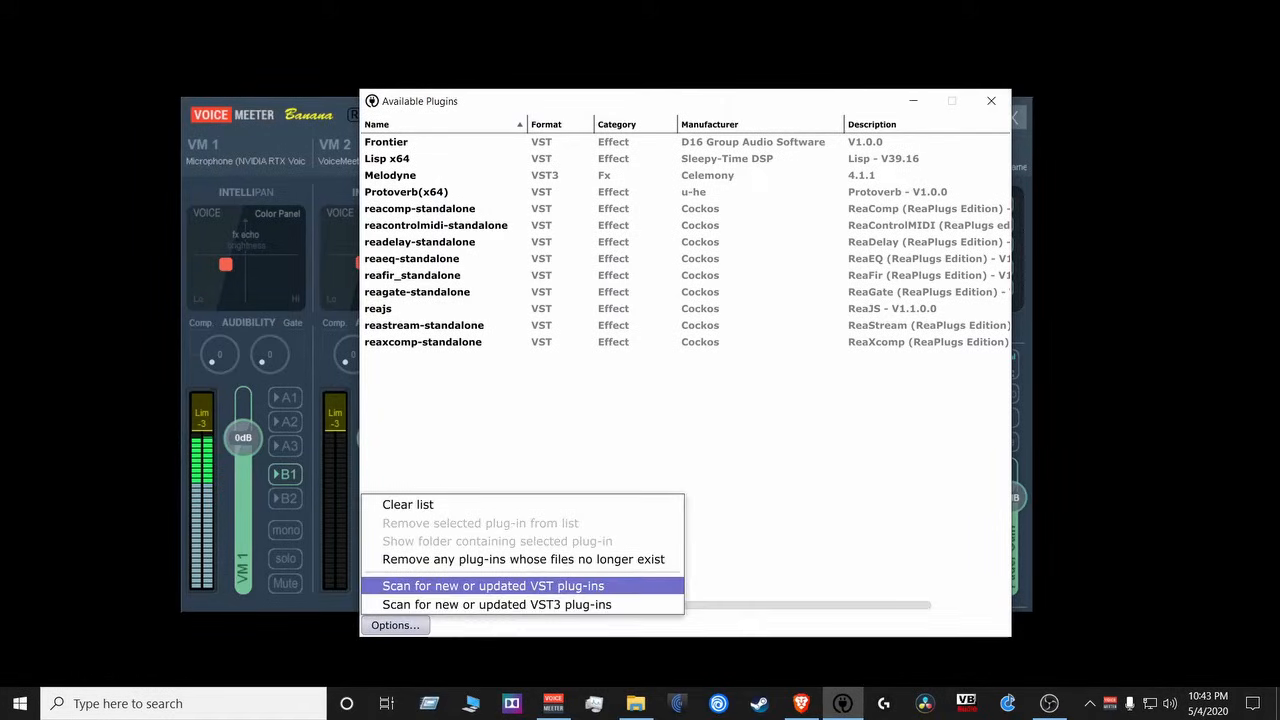
{"action": "left_click", "coordinate": [492, 584]}
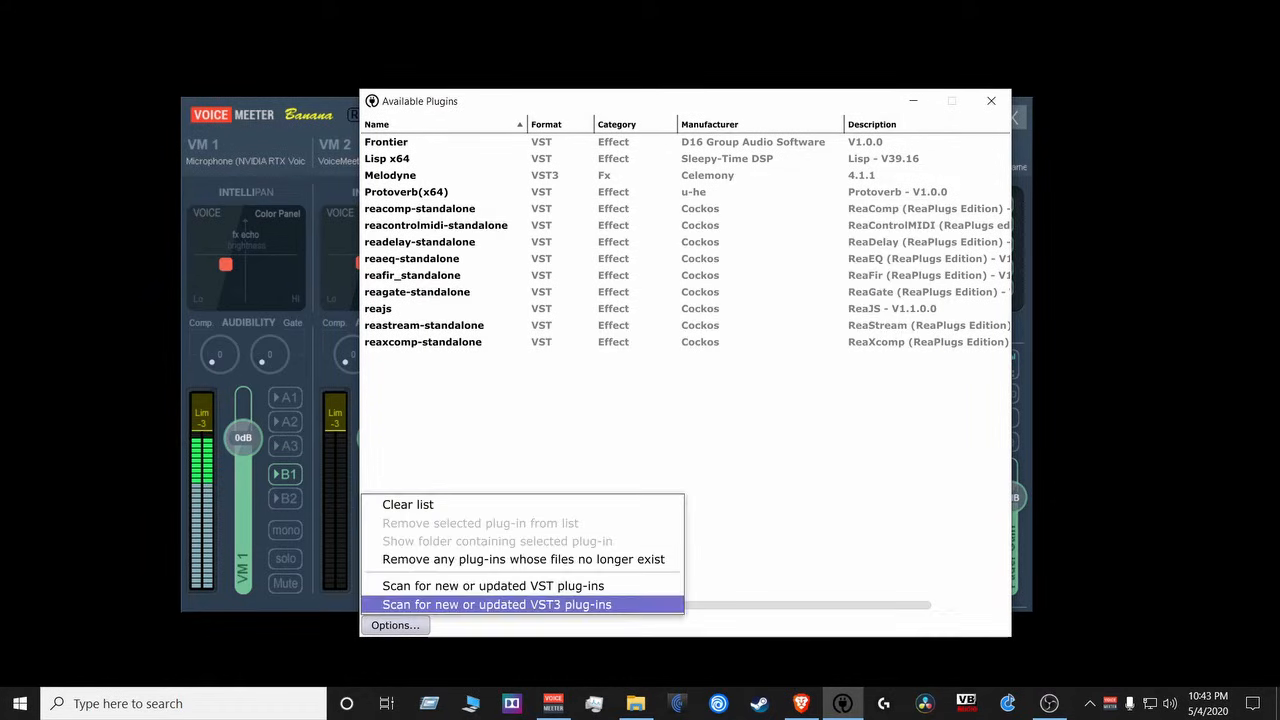
Rescan the VST3 folder and then the VST folders, dismissing the scan-complete report of failed files.
{"action": "left_click", "coordinate": [496, 604]}
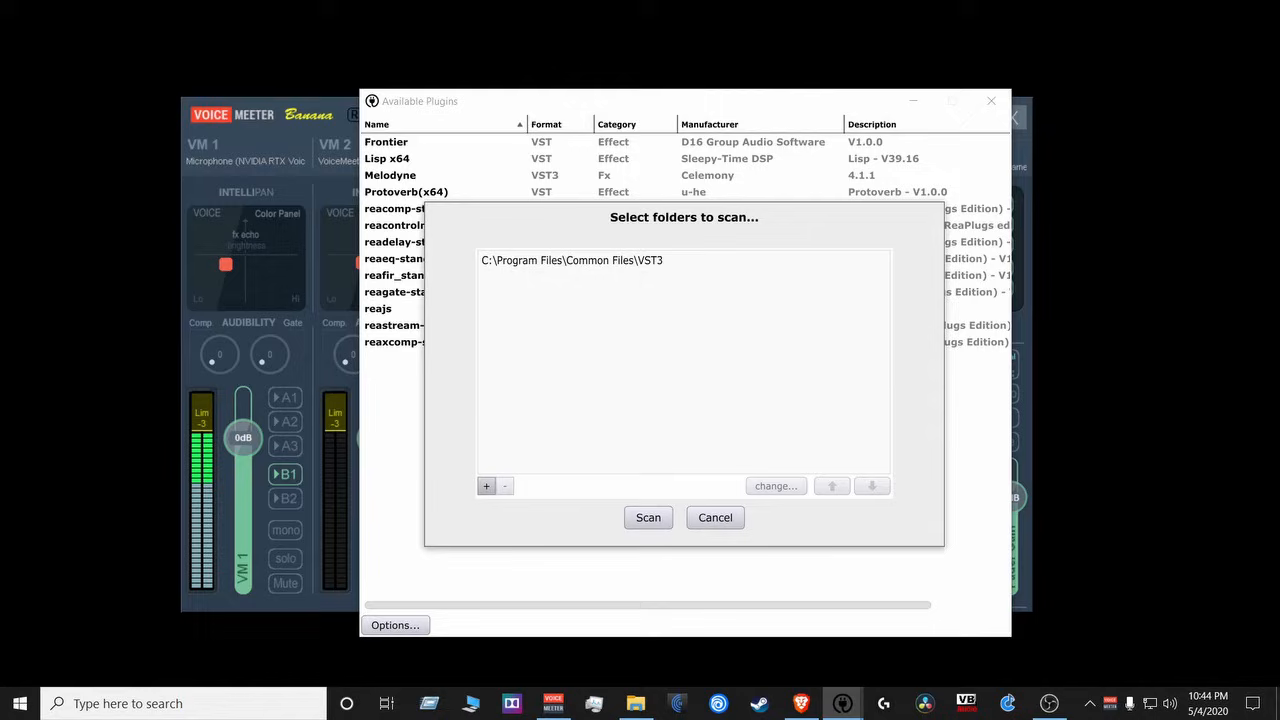
{"action": "left_click", "coordinate": [776, 486]}
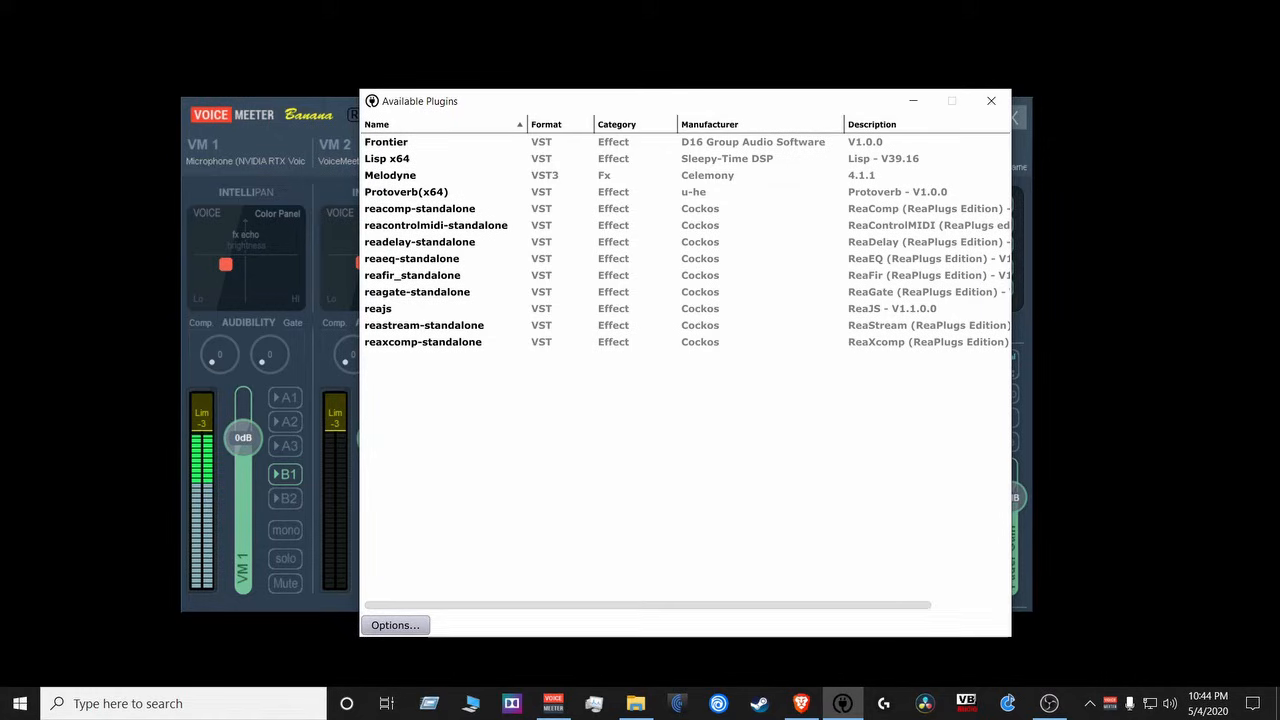
{"action": "left_click", "coordinate": [394, 624]}
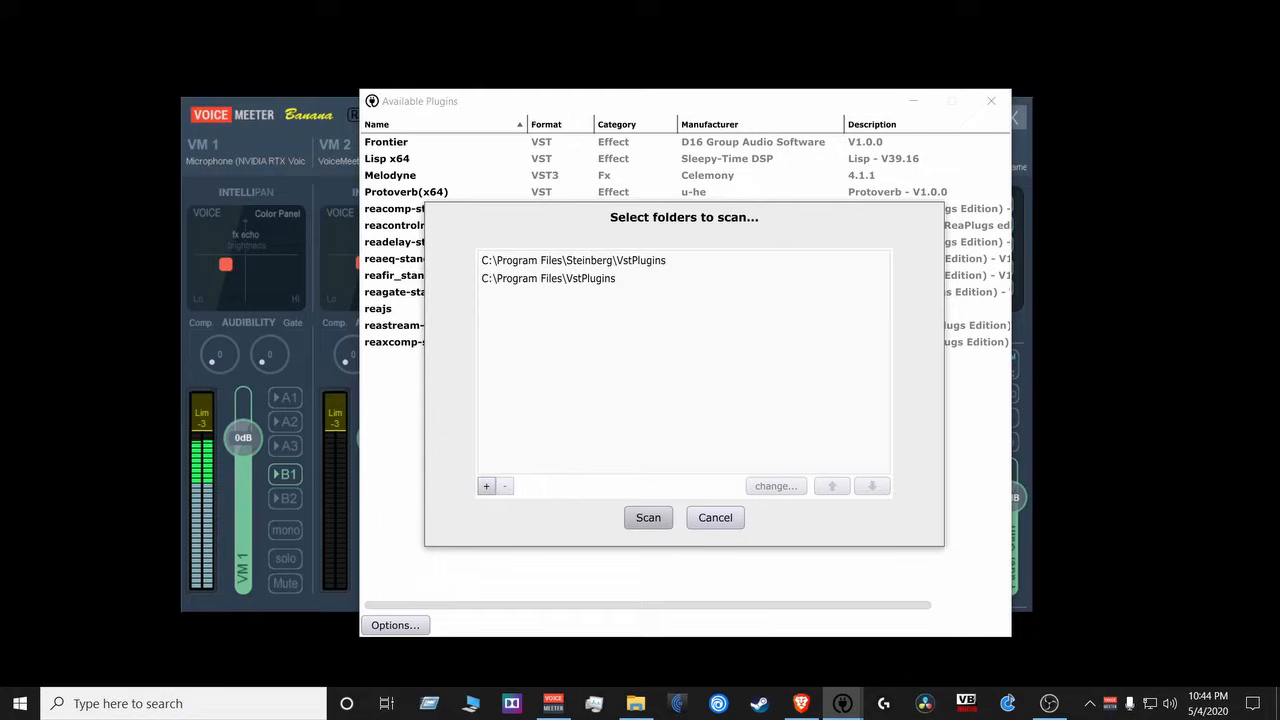
{"action": "left_click", "coordinate": [648, 516]}
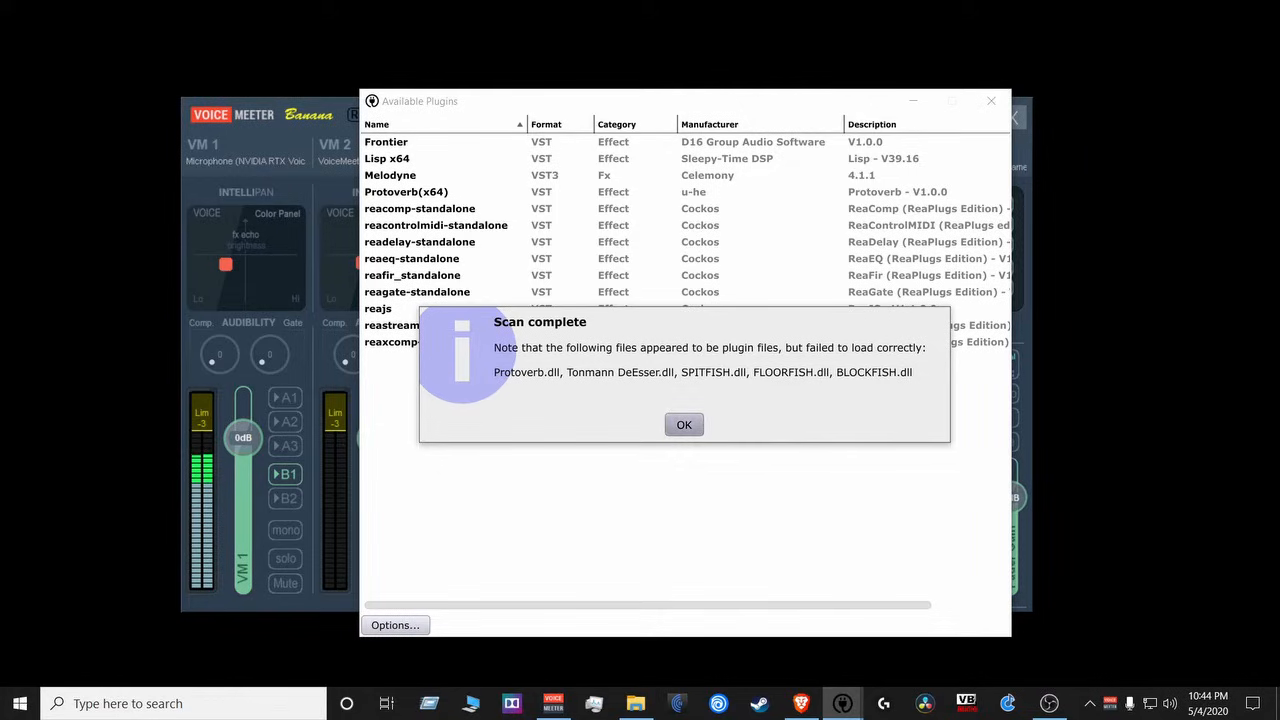
{"action": "left_click", "coordinate": [684, 424]}
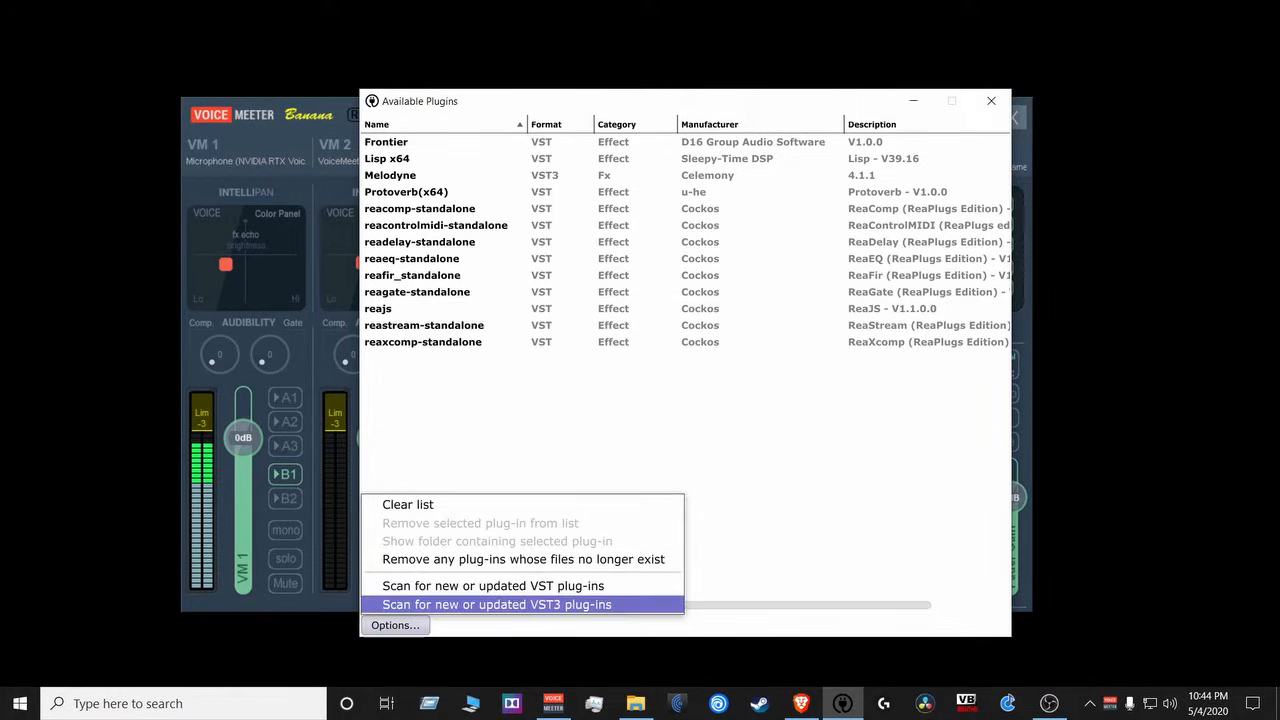
Run the VST3 plug-in scan once more from the scanning options.
{"action": "left_click", "coordinate": [496, 604]}
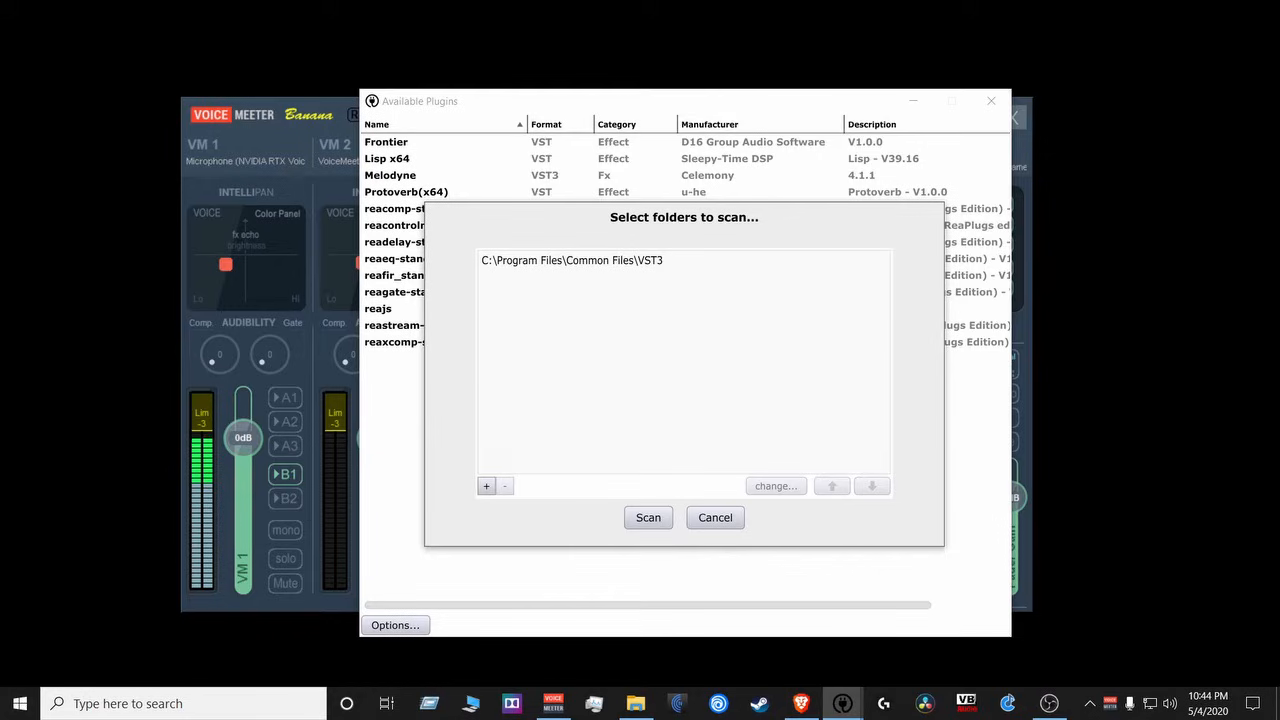
{"action": "left_click", "coordinate": [648, 516]}
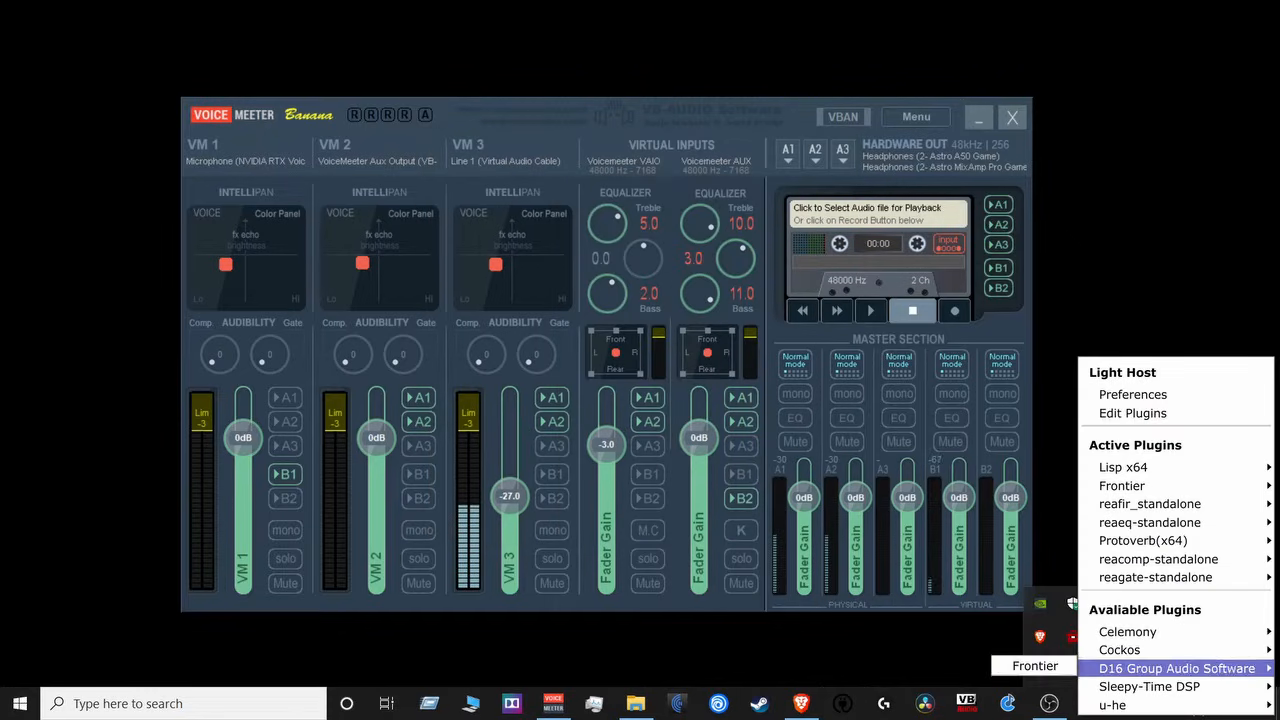
{"action": "mouse_move", "coordinate": [1148, 686]}
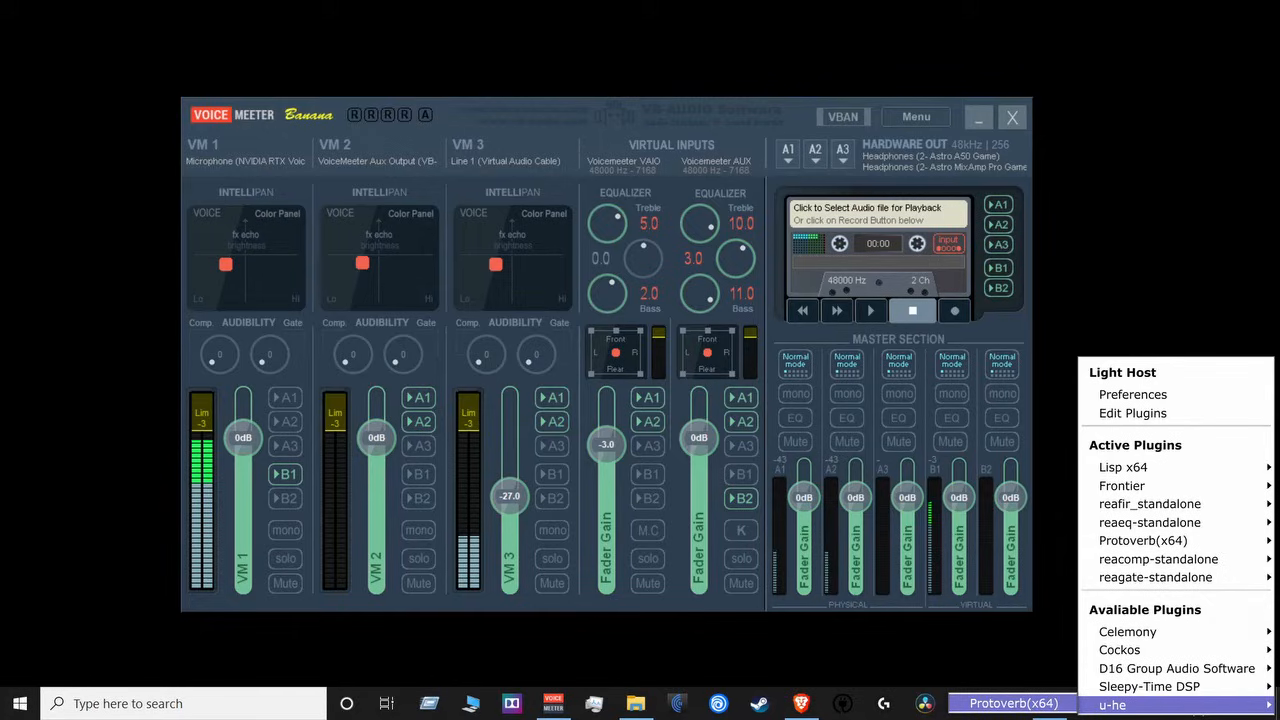
{"action": "mouse_move", "coordinate": [1120, 486]}
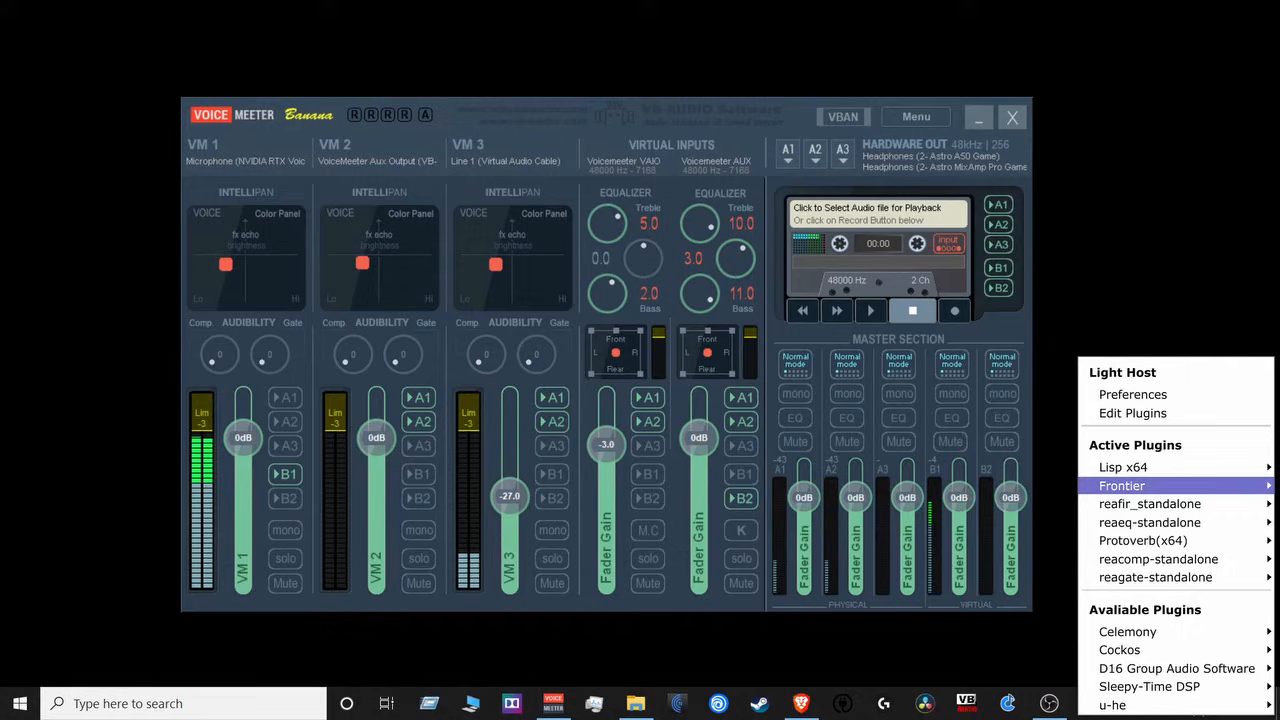
{"action": "mouse_move", "coordinate": [1176, 668]}
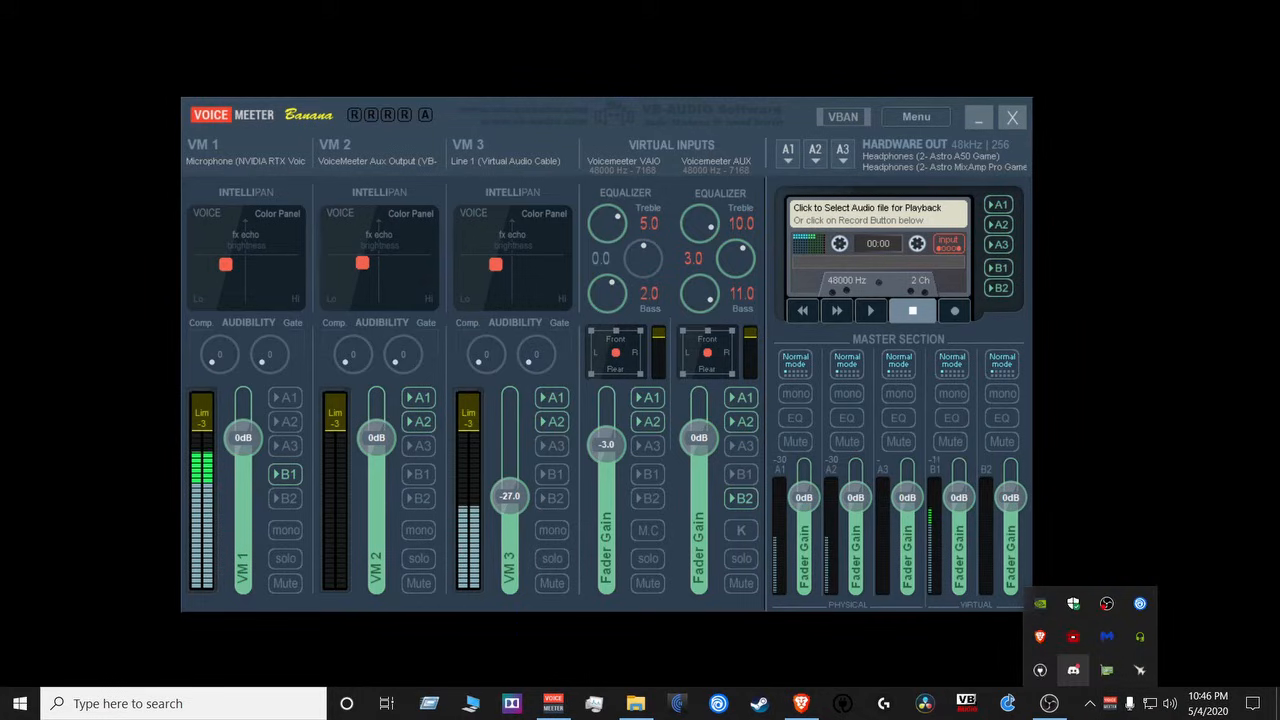
{"action": "mouse_move", "coordinate": [1072, 636]}
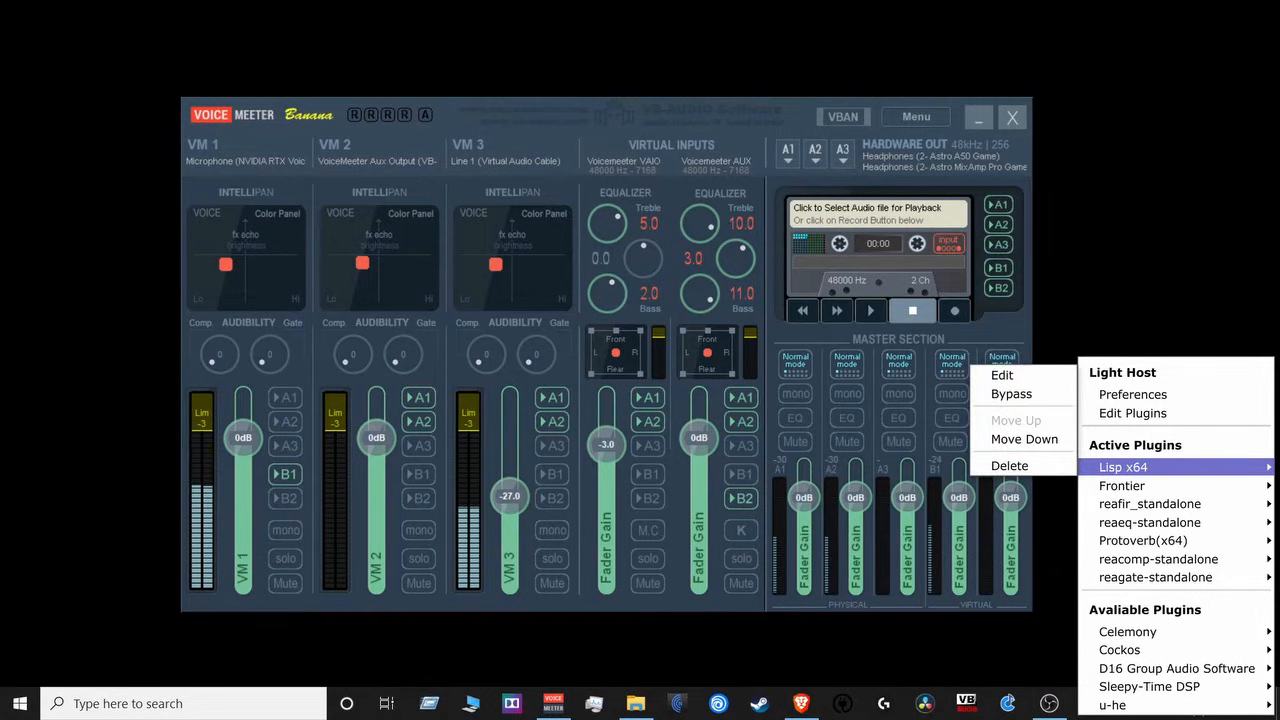
Bring up the Lisp x64 plugin's editor, revealing the ReaFir subtract-mode noise profile.
{"action": "left_click", "coordinate": [1000, 374]}
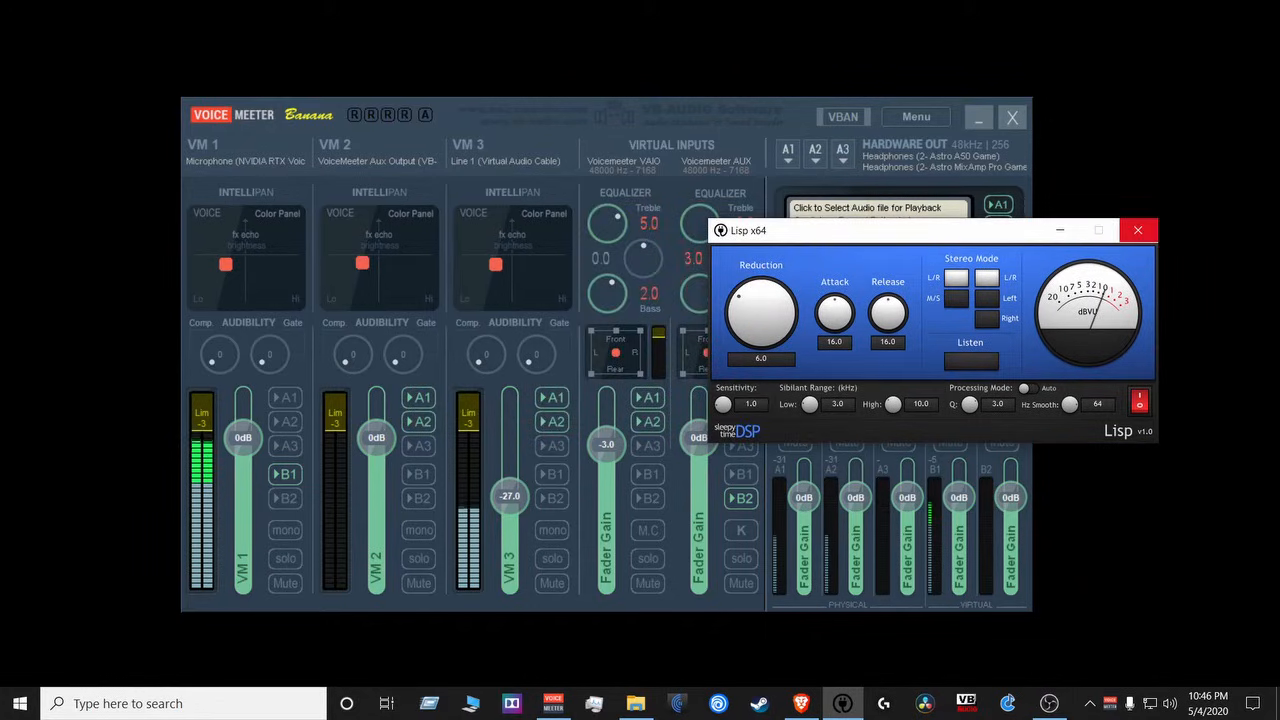
{"action": "left_click", "coordinate": [1136, 230]}
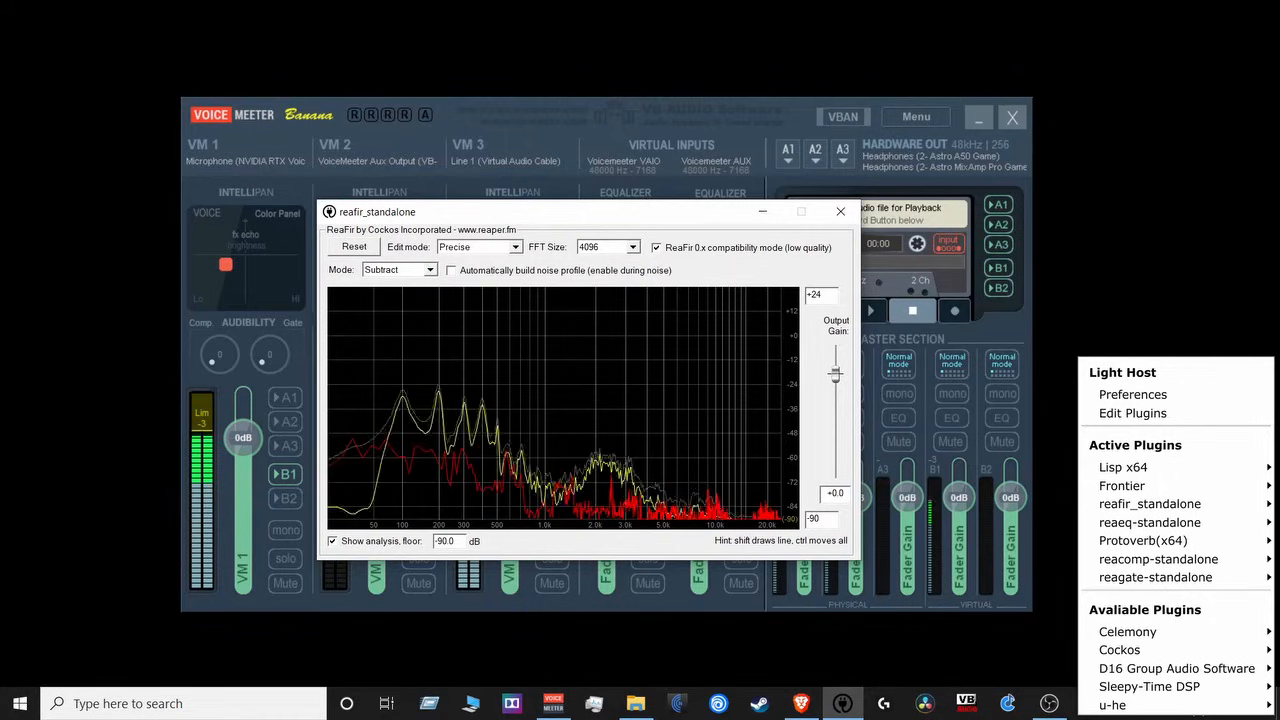
Keep ReaFir's mode on Subtract and close its editor.
{"action": "left_click", "coordinate": [398, 268]}
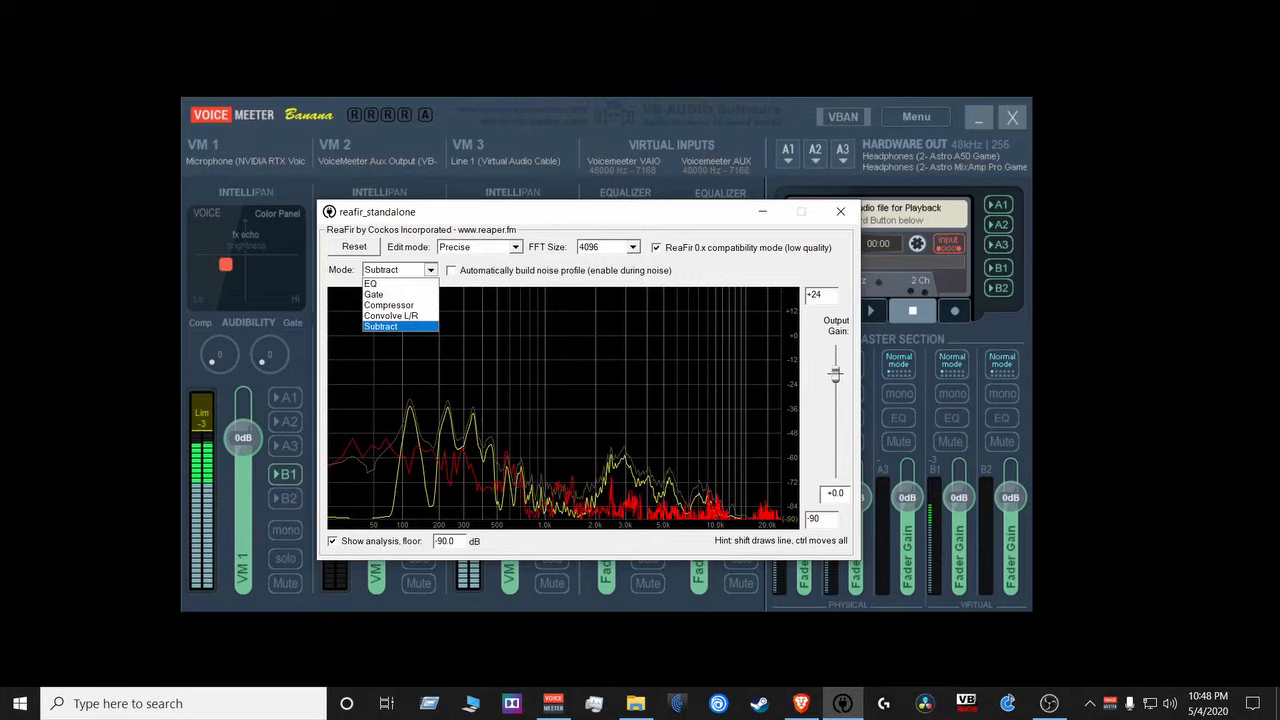
{"action": "mouse_move", "coordinate": [374, 294]}
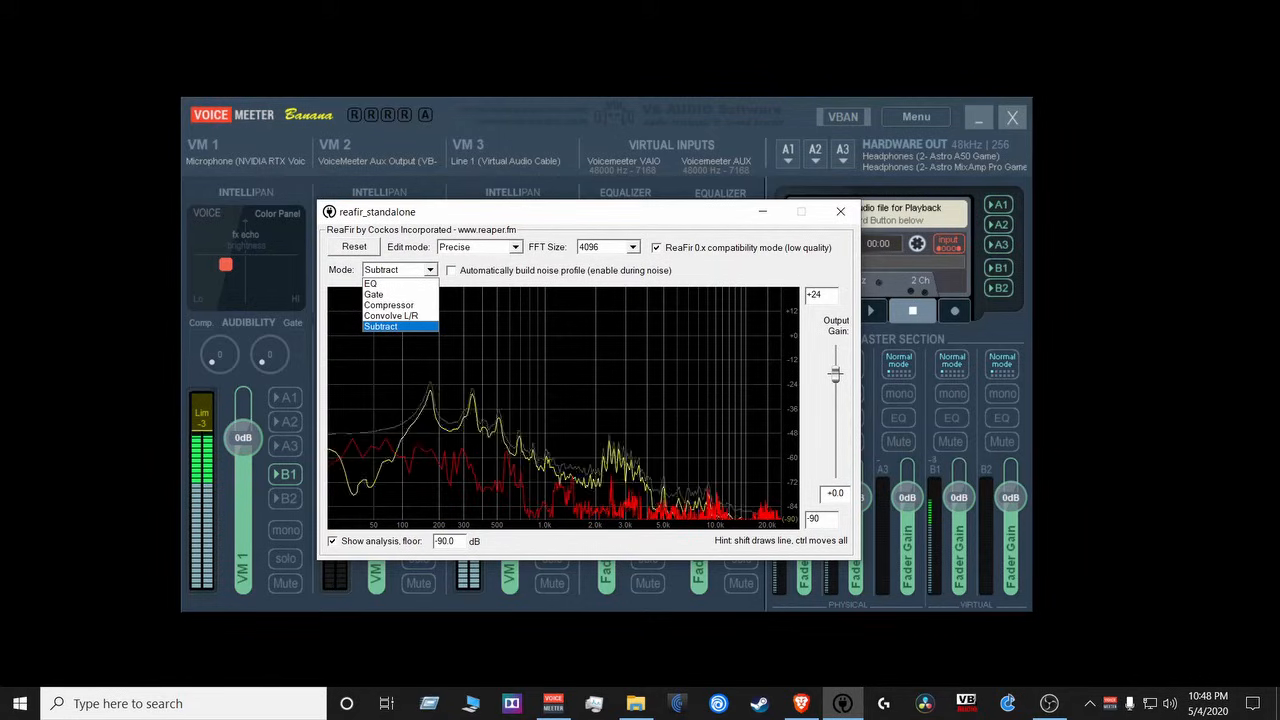
{"action": "left_click", "coordinate": [380, 324]}
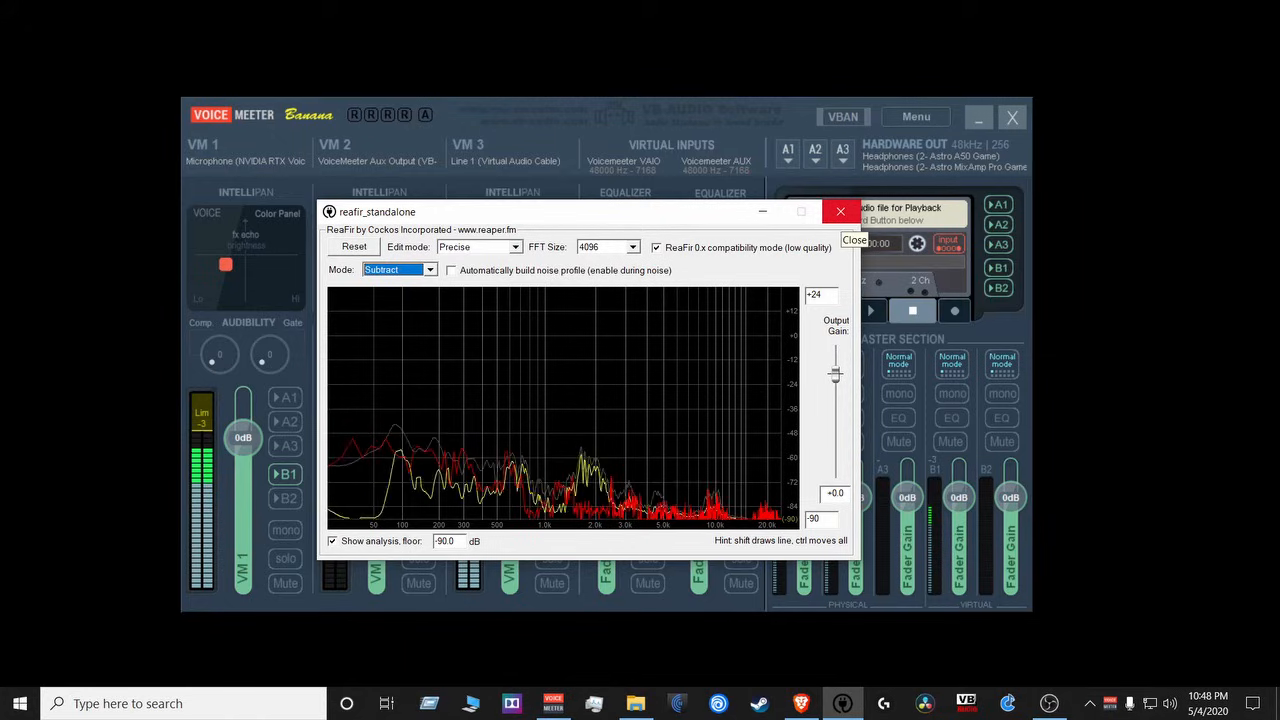
{"action": "left_click", "coordinate": [840, 212]}
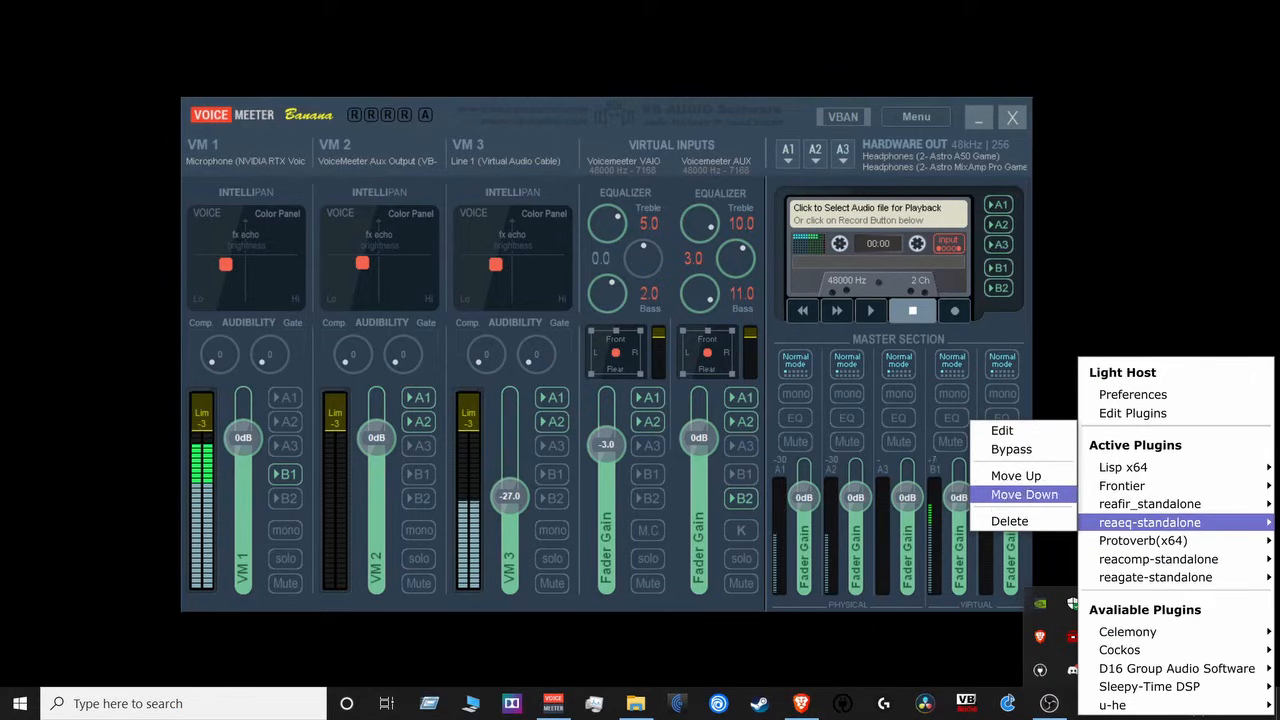
In ReaEQ raise the Low Shelf band to about +12 dB near 97 Hz, then close the EQ.
{"action": "left_click", "coordinate": [1000, 430]}
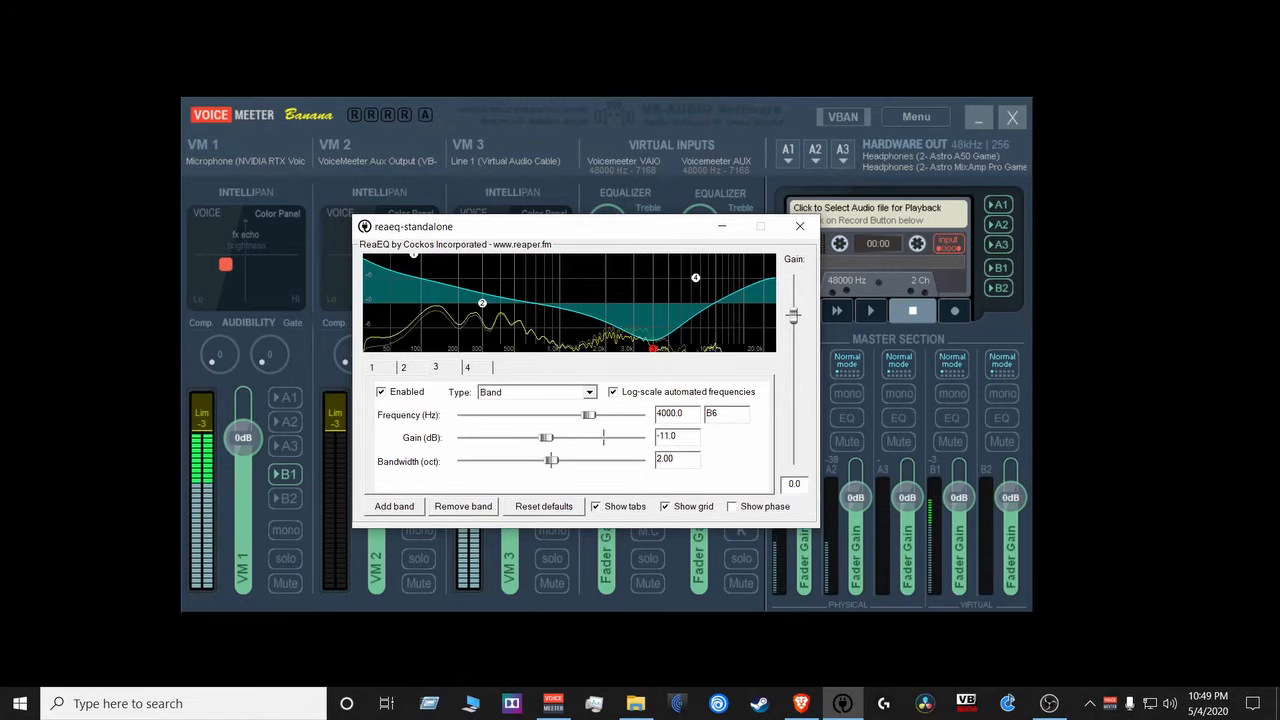
{"action": "mouse_move", "coordinate": [412, 256]}
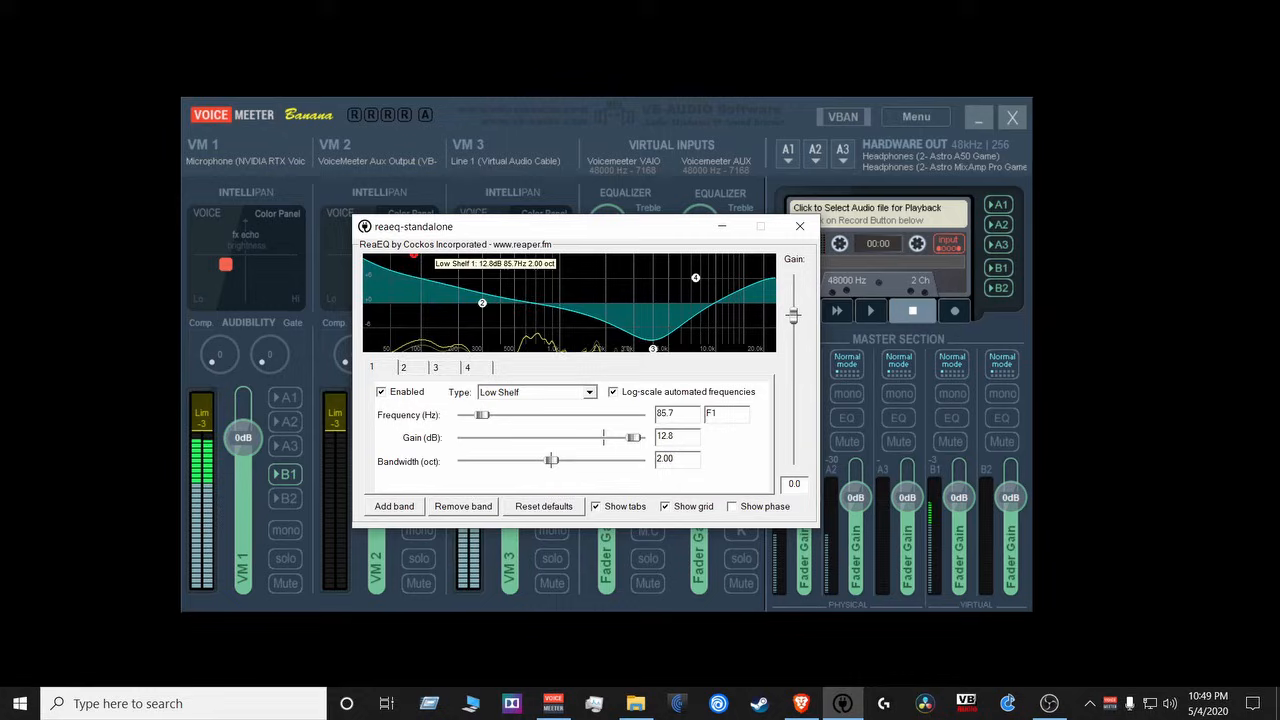
{"action": "left_click_drag", "start_coordinate": [604, 436], "coordinate": [612, 436]}
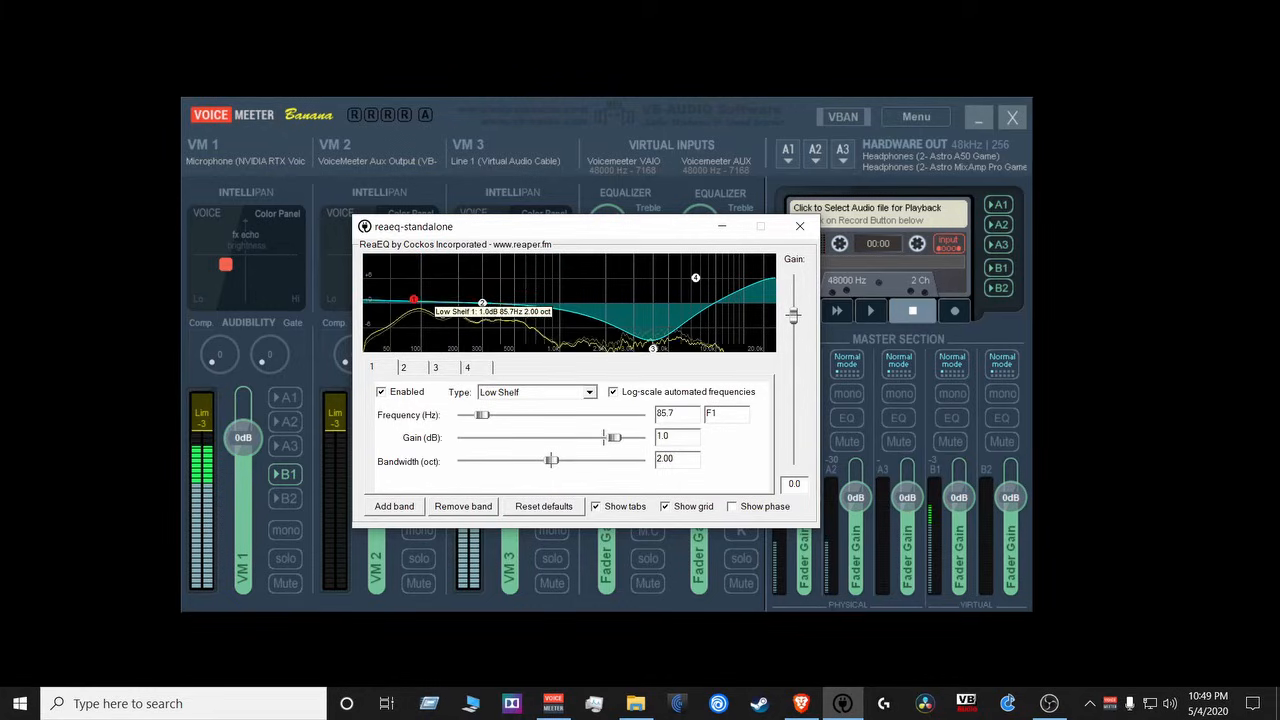
{"action": "left_click_drag", "start_coordinate": [610, 436], "coordinate": [636, 436]}
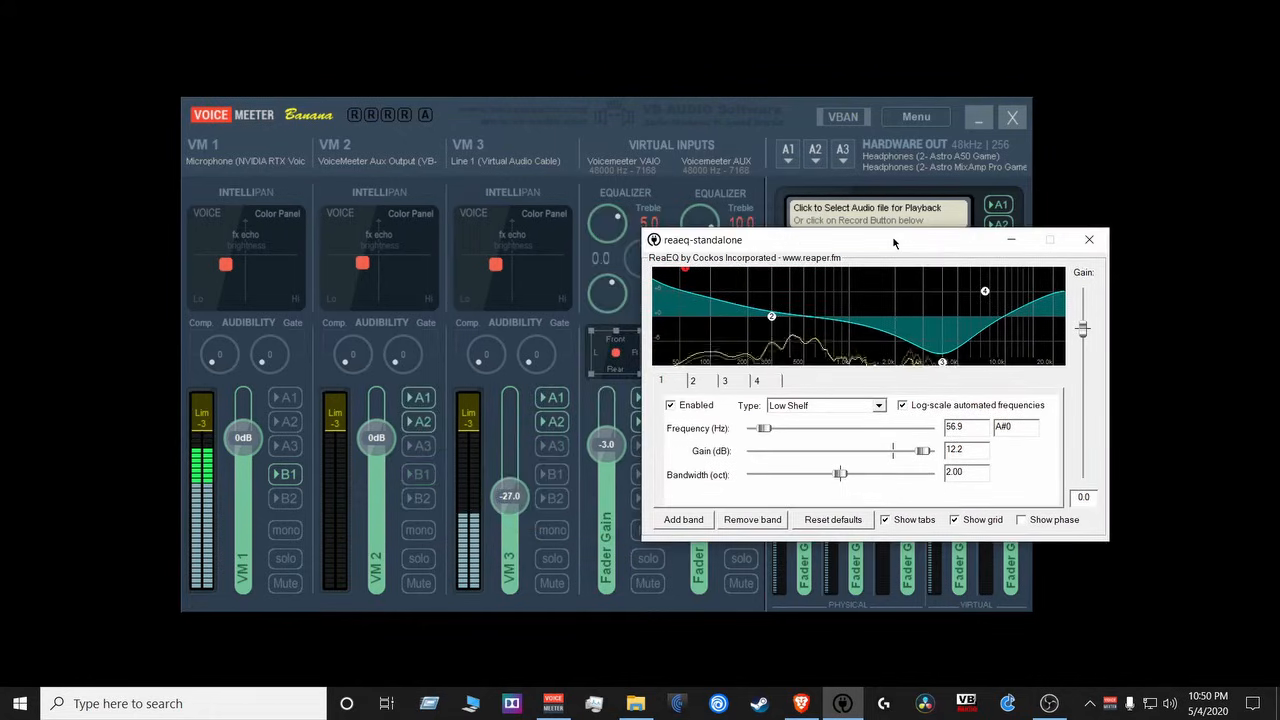
{"action": "left_click_drag", "start_coordinate": [896, 240], "coordinate": [898, 244]}
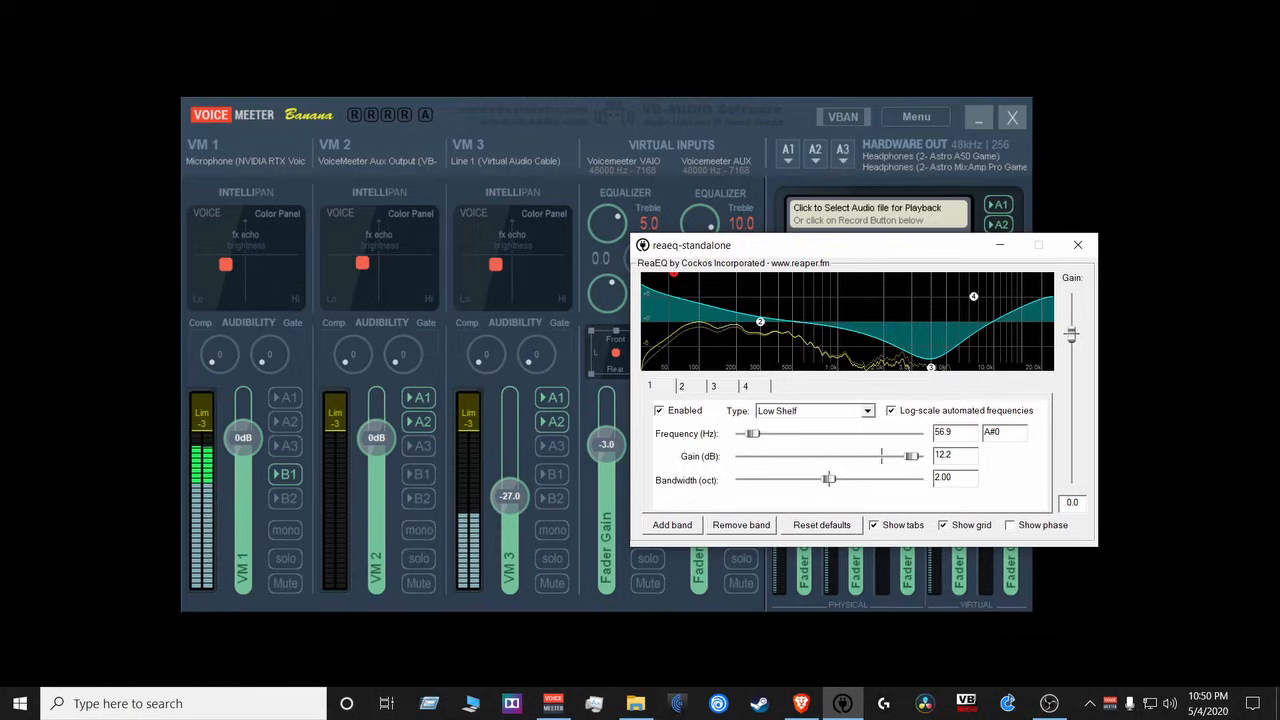
{"action": "left_click", "coordinate": [1078, 244]}
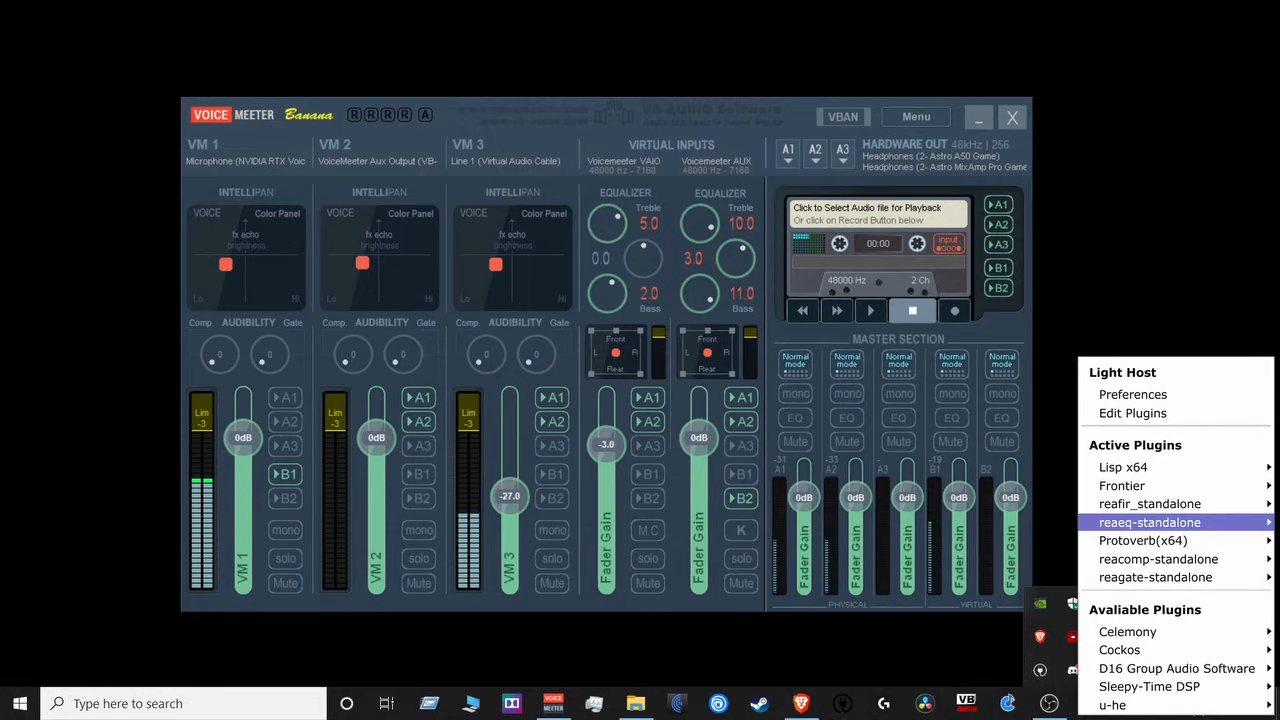
In ProtoVerb step through presets like Lively Room and Life in 3D, settle on Drum Studio, and close it.
{"action": "left_click", "coordinate": [1144, 540]}
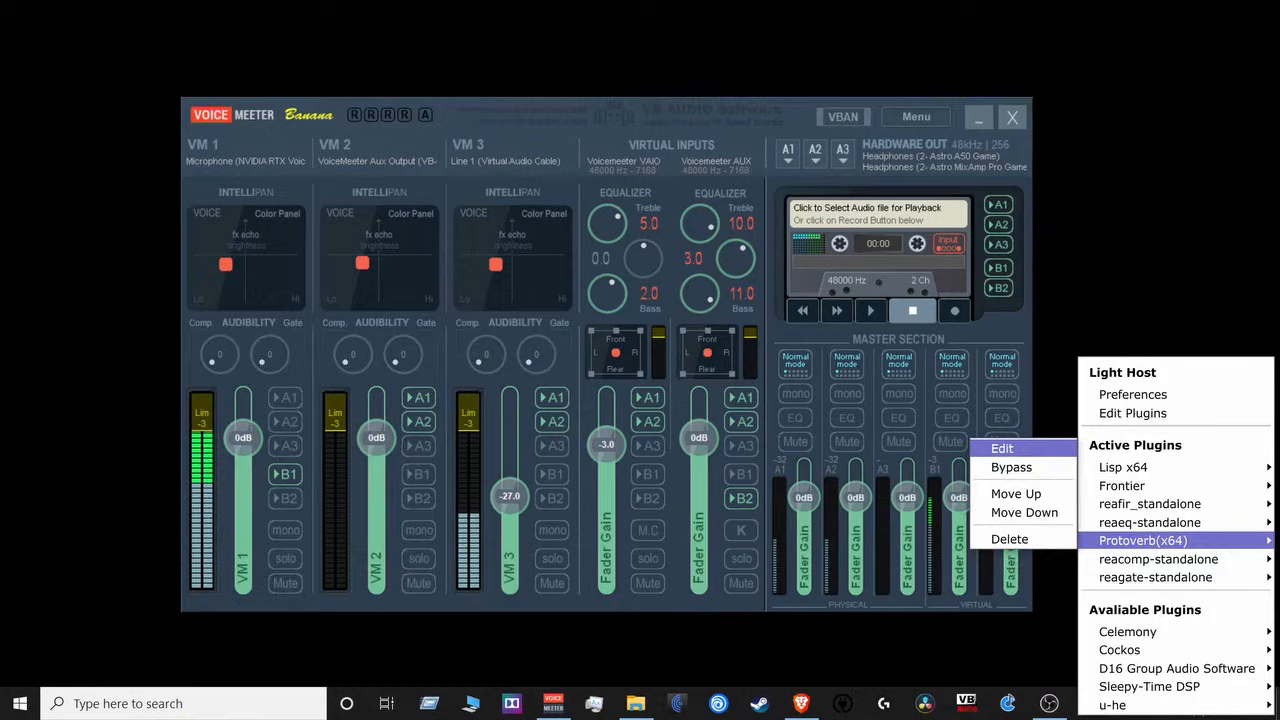
{"action": "left_click", "coordinate": [1000, 448]}
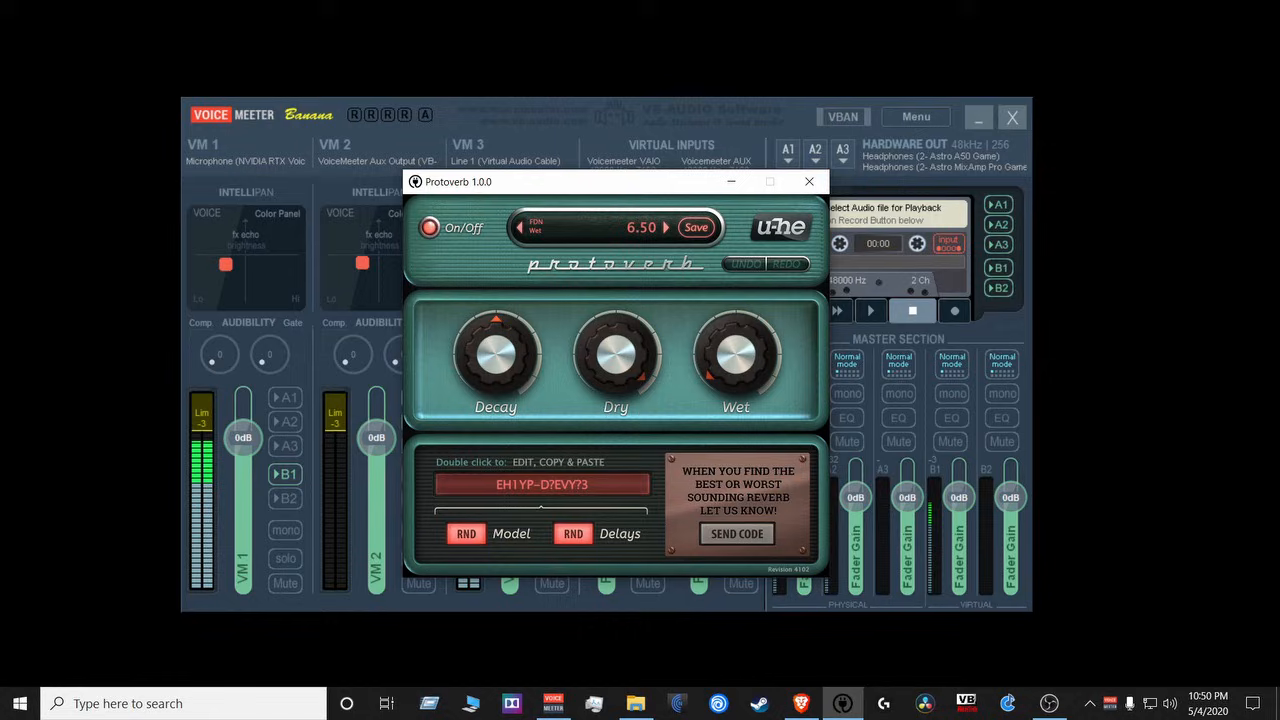
{"action": "left_click_drag", "start_coordinate": [736, 356], "coordinate": [736, 330]}
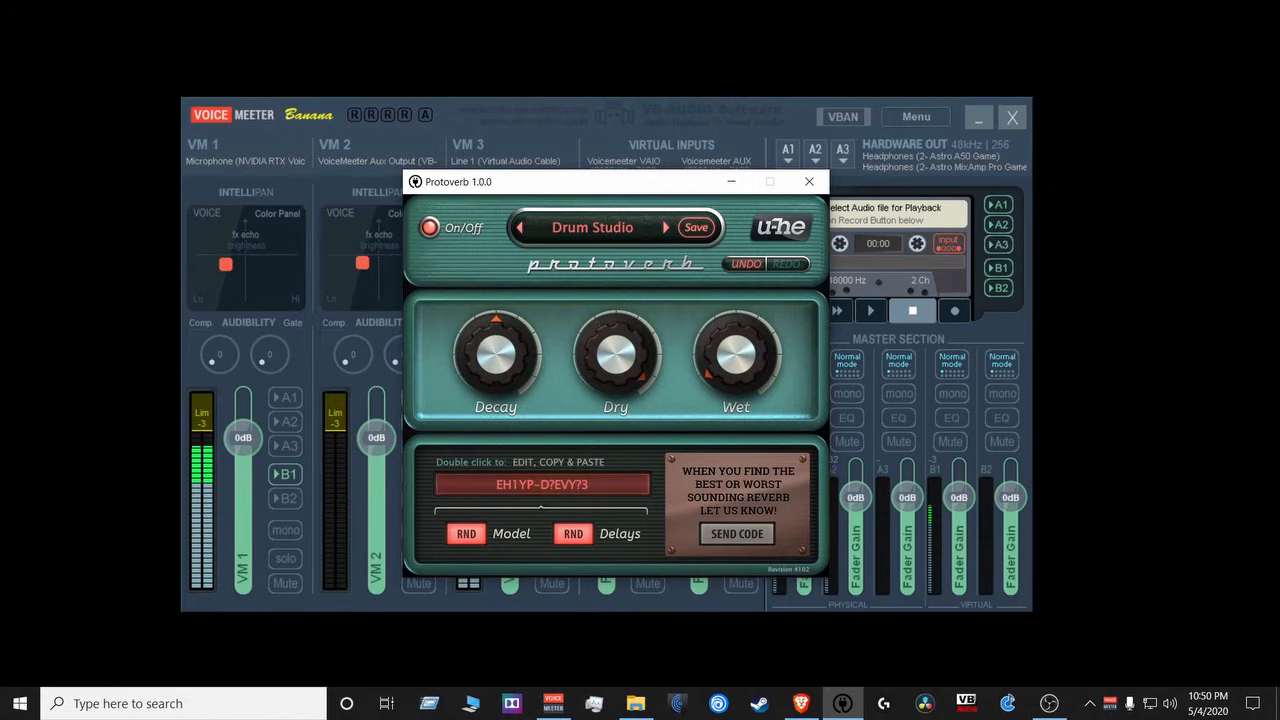
{"action": "left_click", "coordinate": [666, 228]}
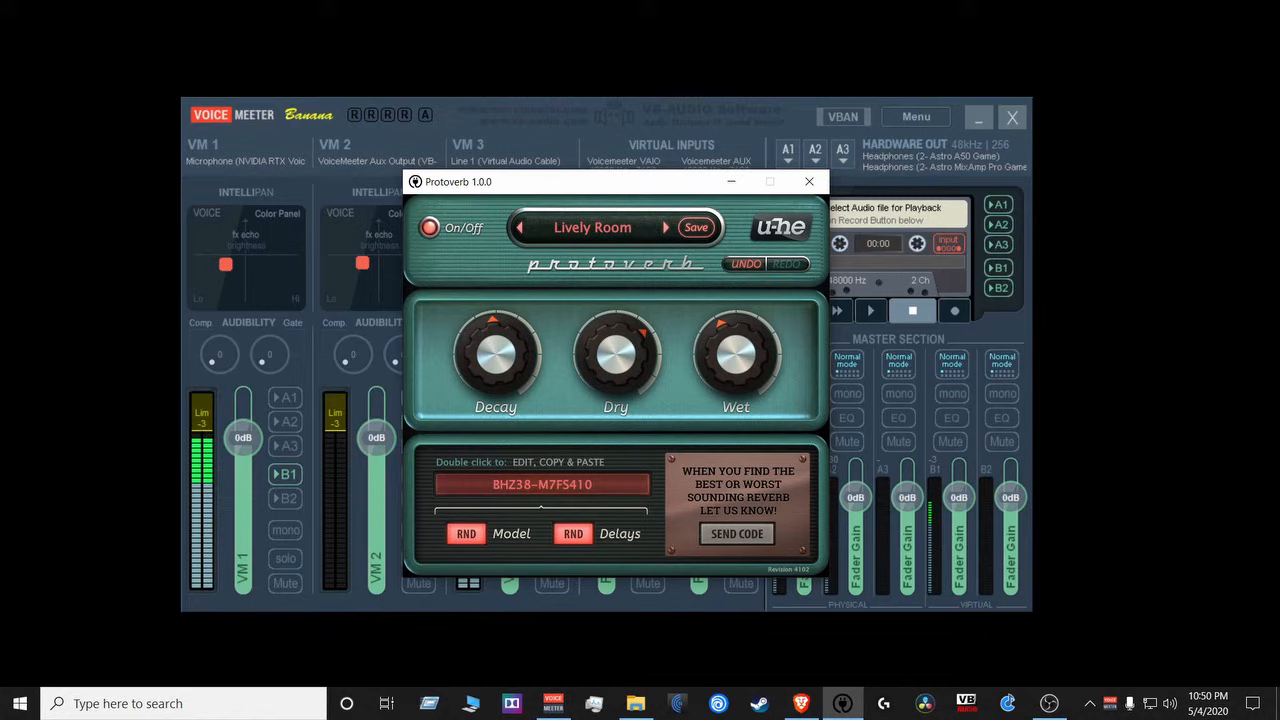
{"action": "left_click", "coordinate": [664, 228]}
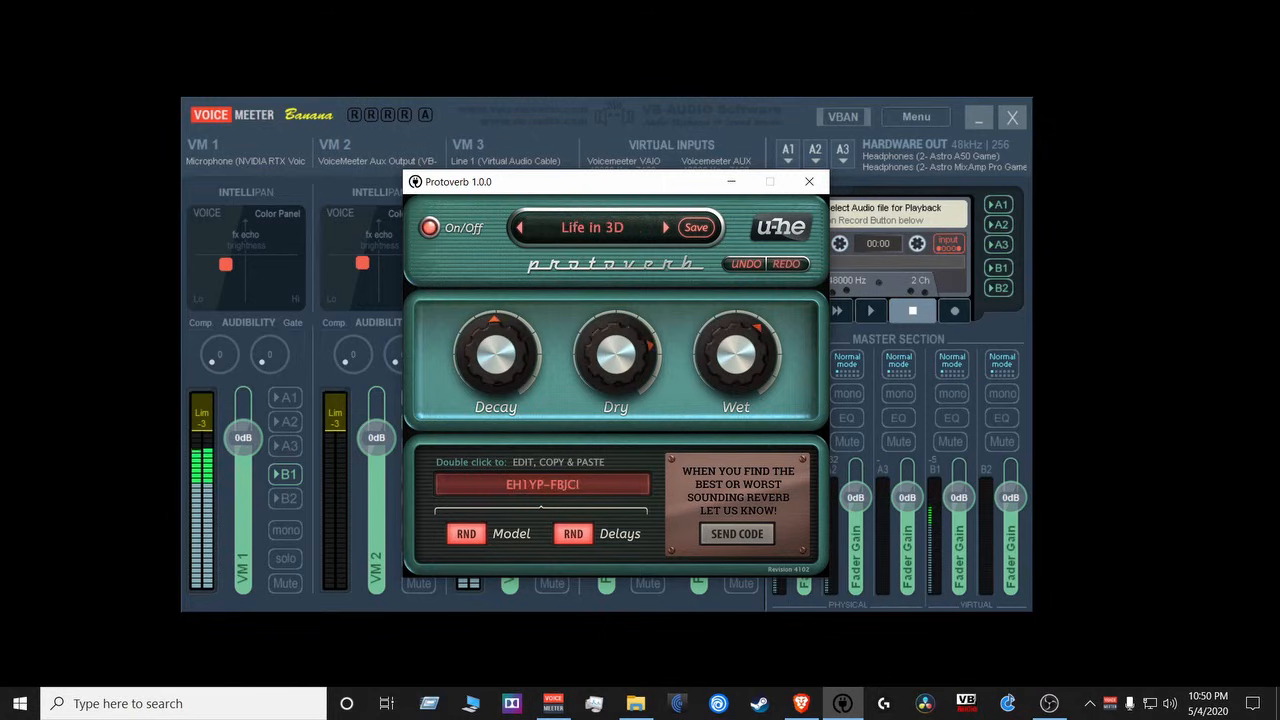
{"action": "left_click", "coordinate": [664, 228]}
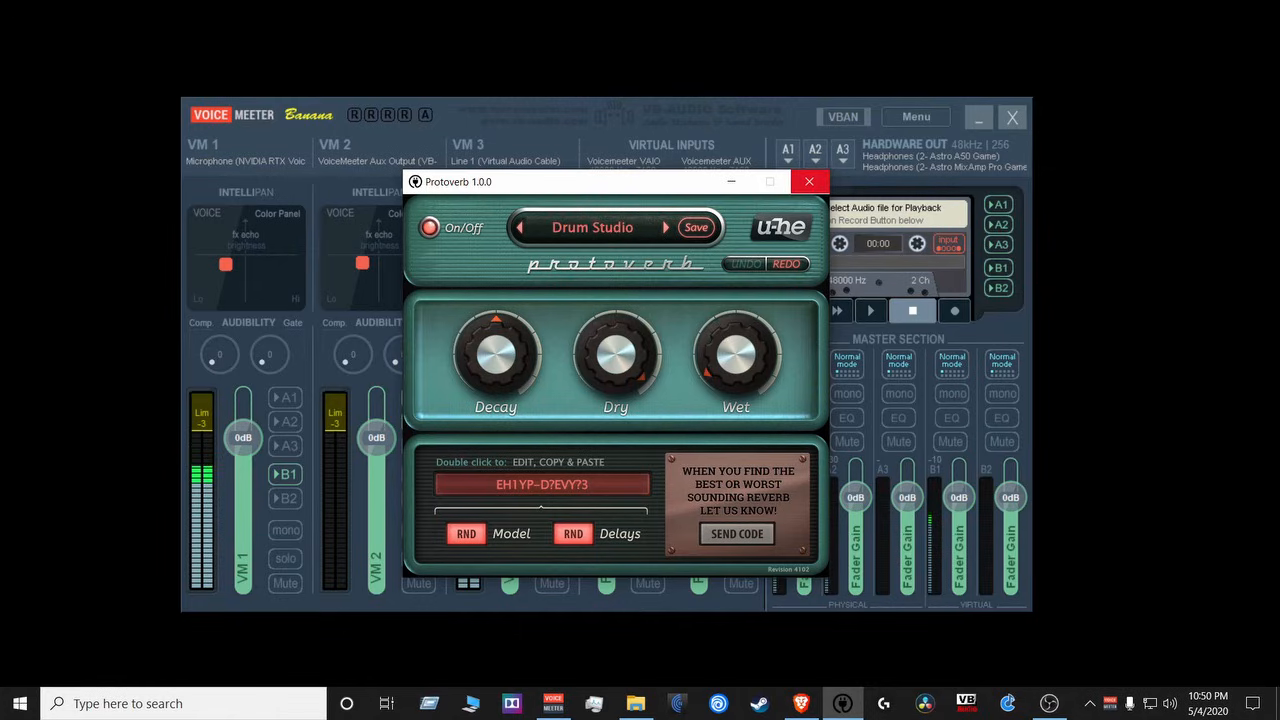
{"action": "left_click", "coordinate": [808, 180]}
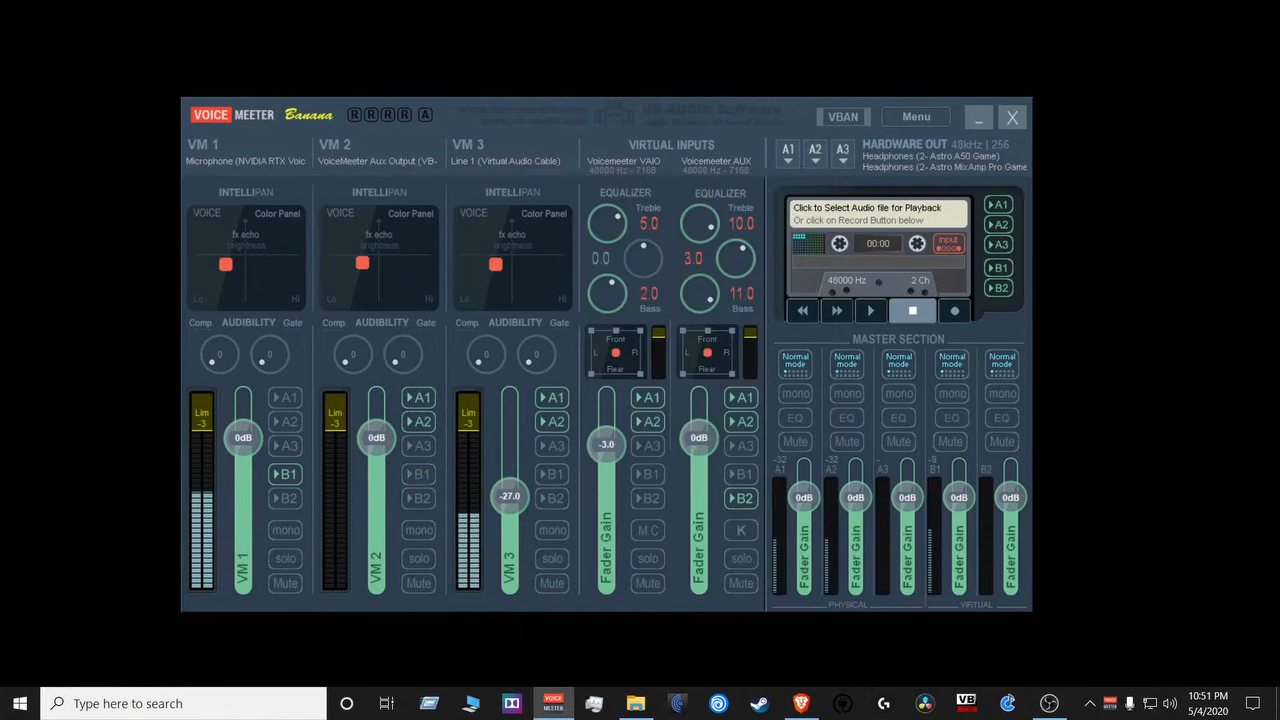
Review ReaComp's settings of about -12.6 dB threshold, 3:1 ratio and 100 ms release, then close it.
{"action": "left_click", "coordinate": [1088, 704]}
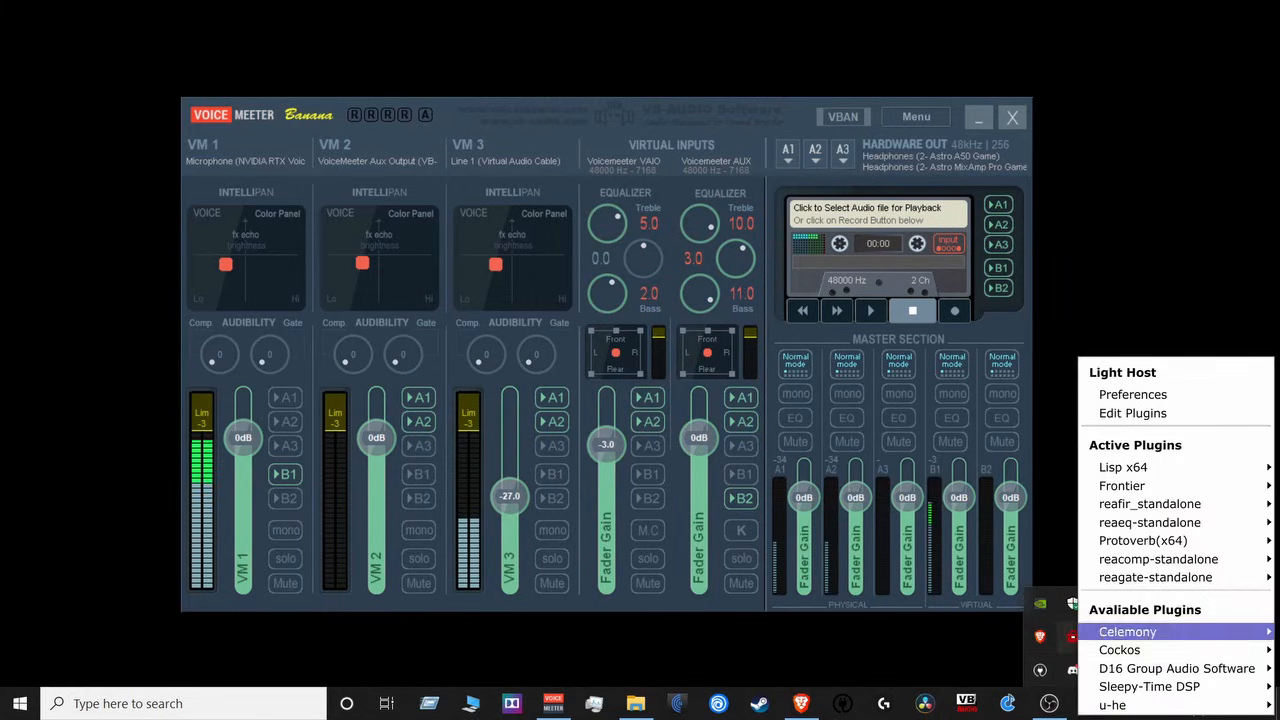
{"action": "left_click", "coordinate": [1158, 560]}
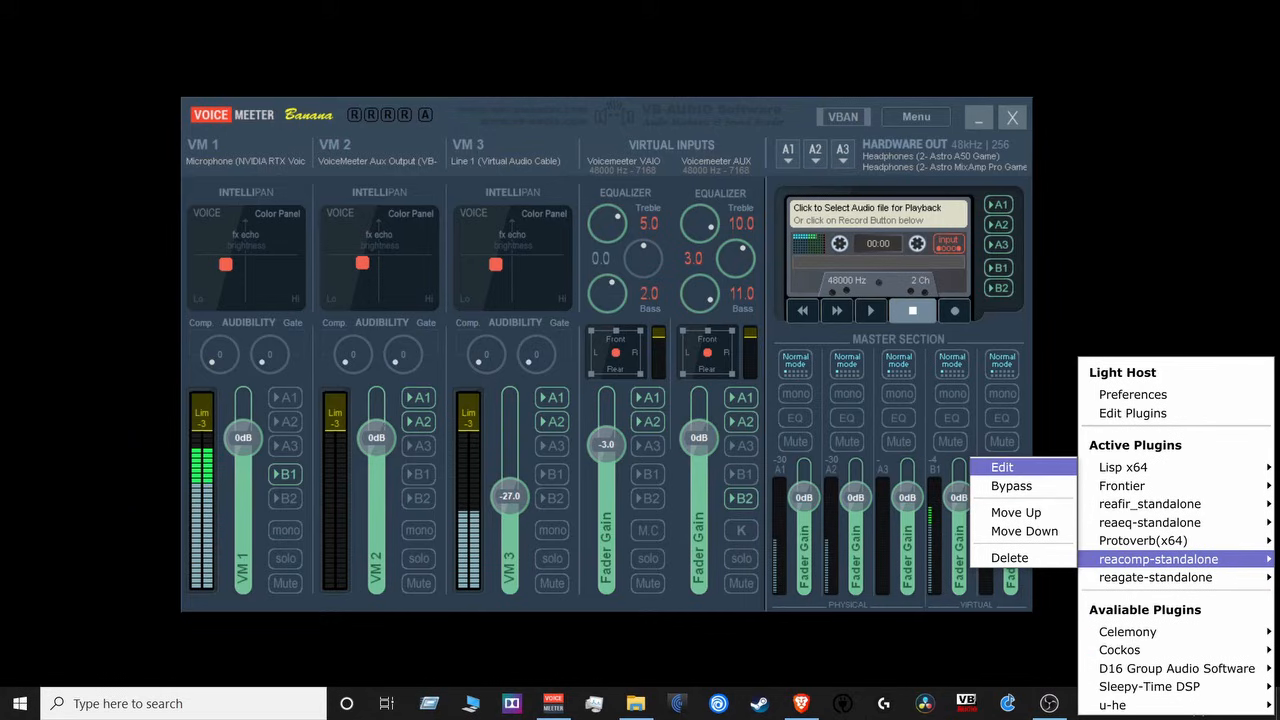
{"action": "left_click", "coordinate": [1000, 468]}
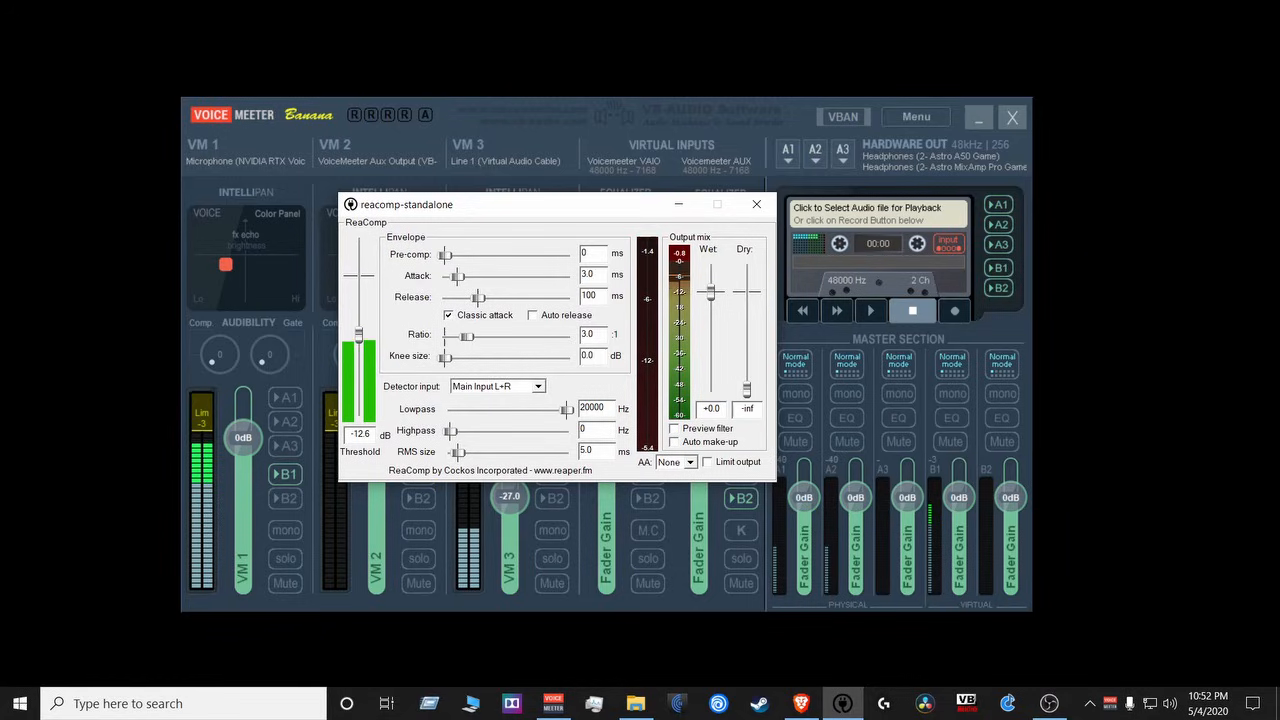
{"action": "left_click_drag", "start_coordinate": [404, 204], "coordinate": [548, 236]}
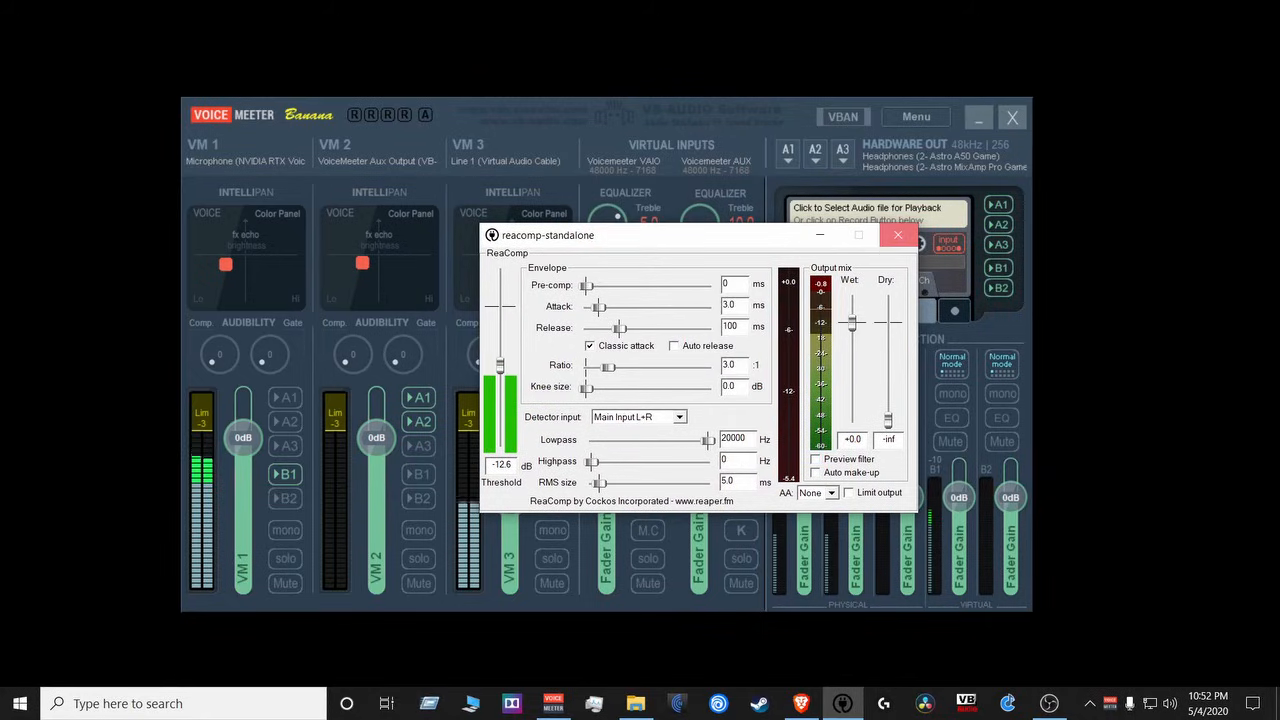
{"action": "left_click", "coordinate": [896, 236]}
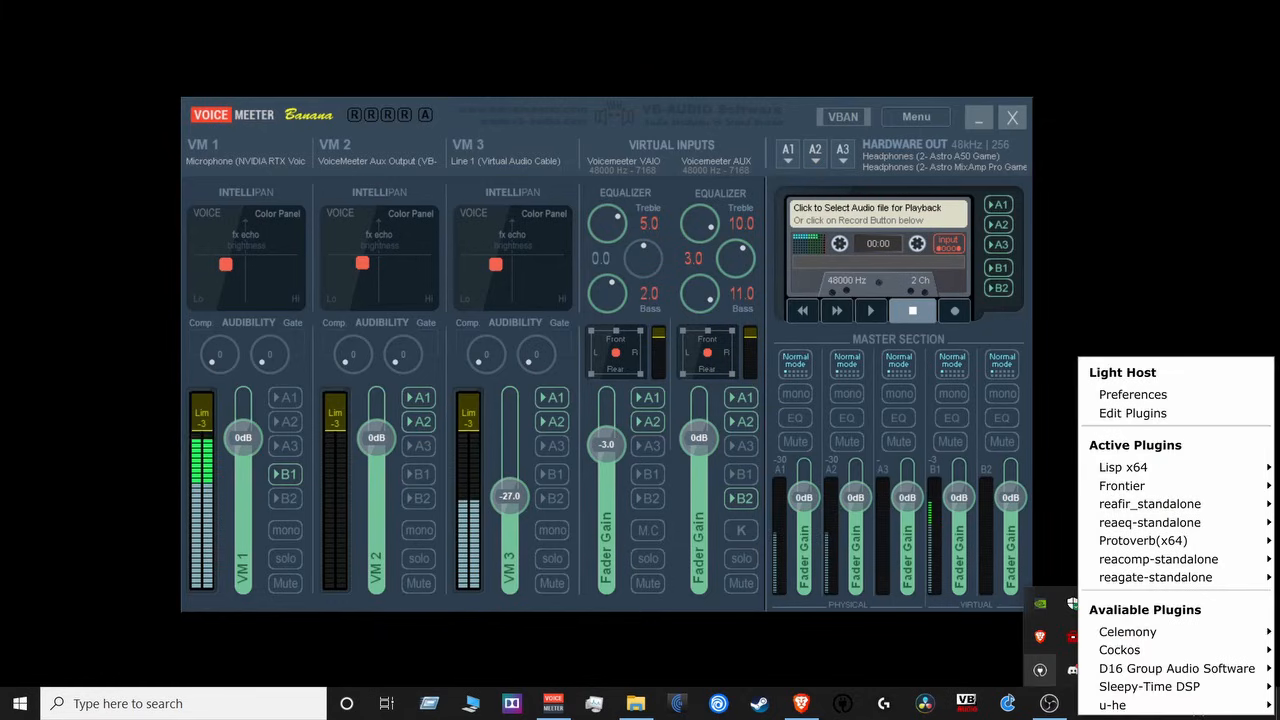
Bring up the reagate-standalone editor from LightHost's menu to tune the noise gate.
{"action": "left_click", "coordinate": [1156, 576]}
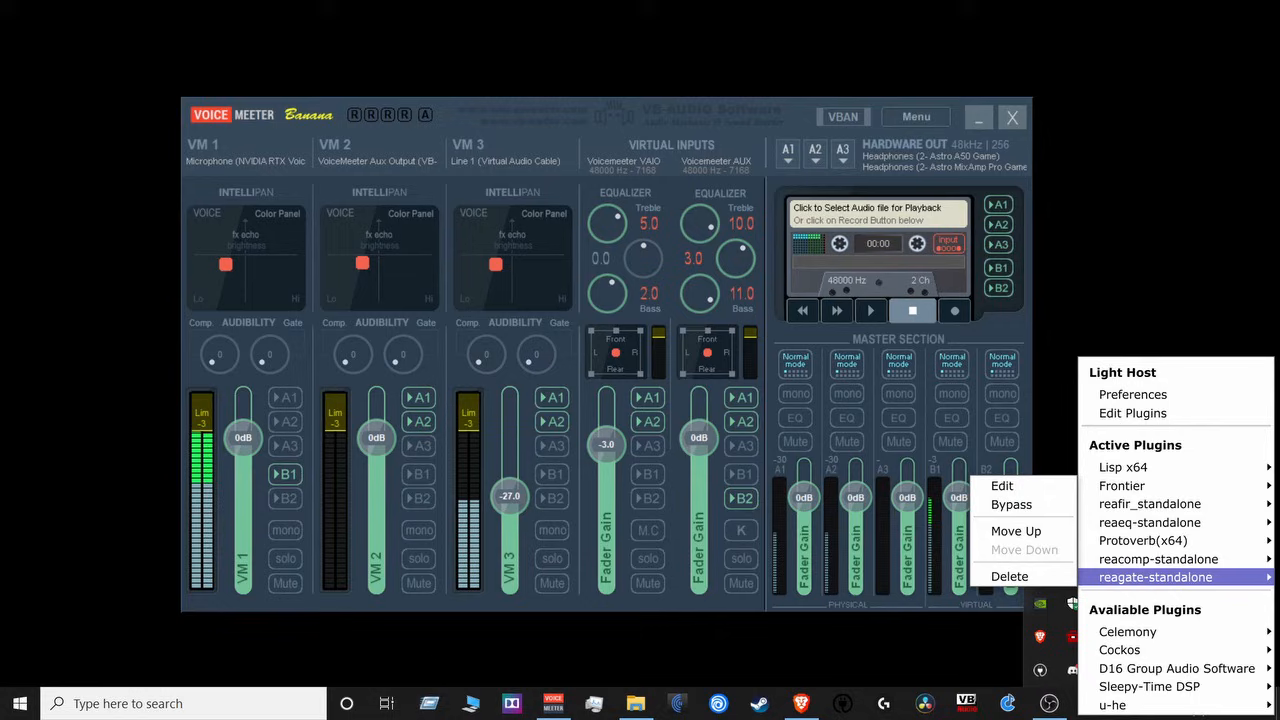
{"action": "left_click", "coordinate": [1002, 486]}
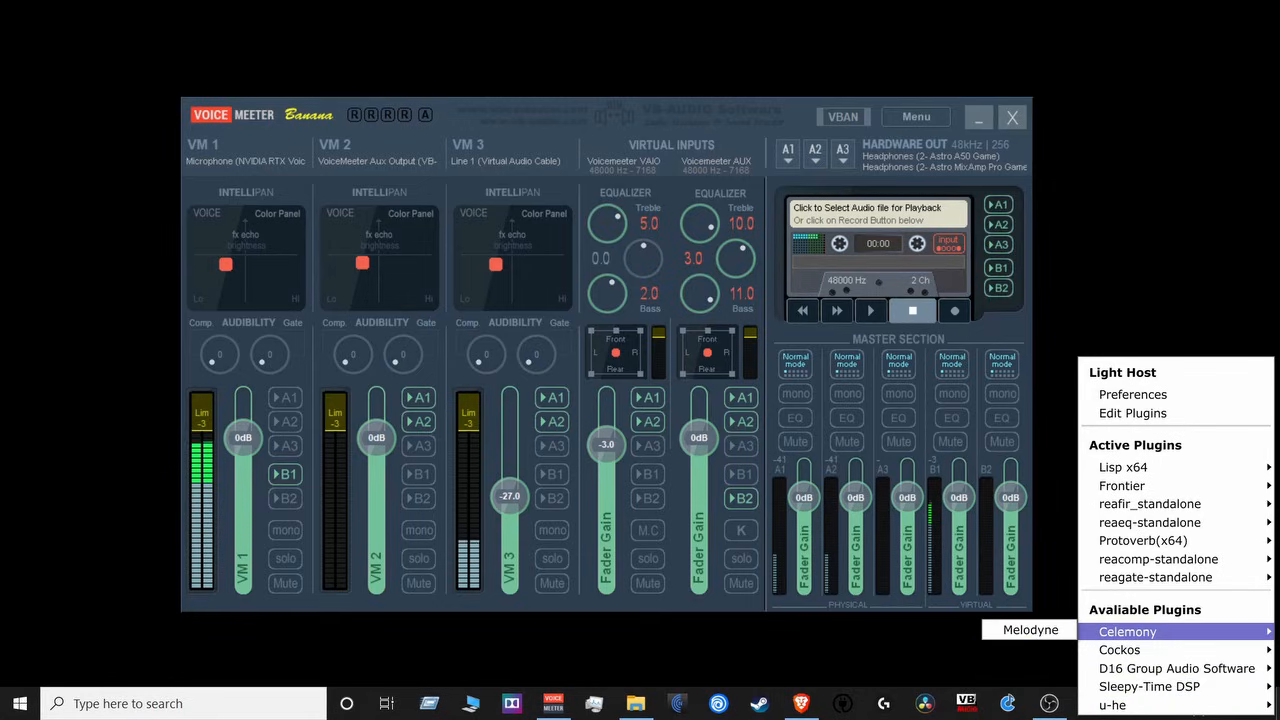
{"action": "mouse_move", "coordinate": [1120, 648]}
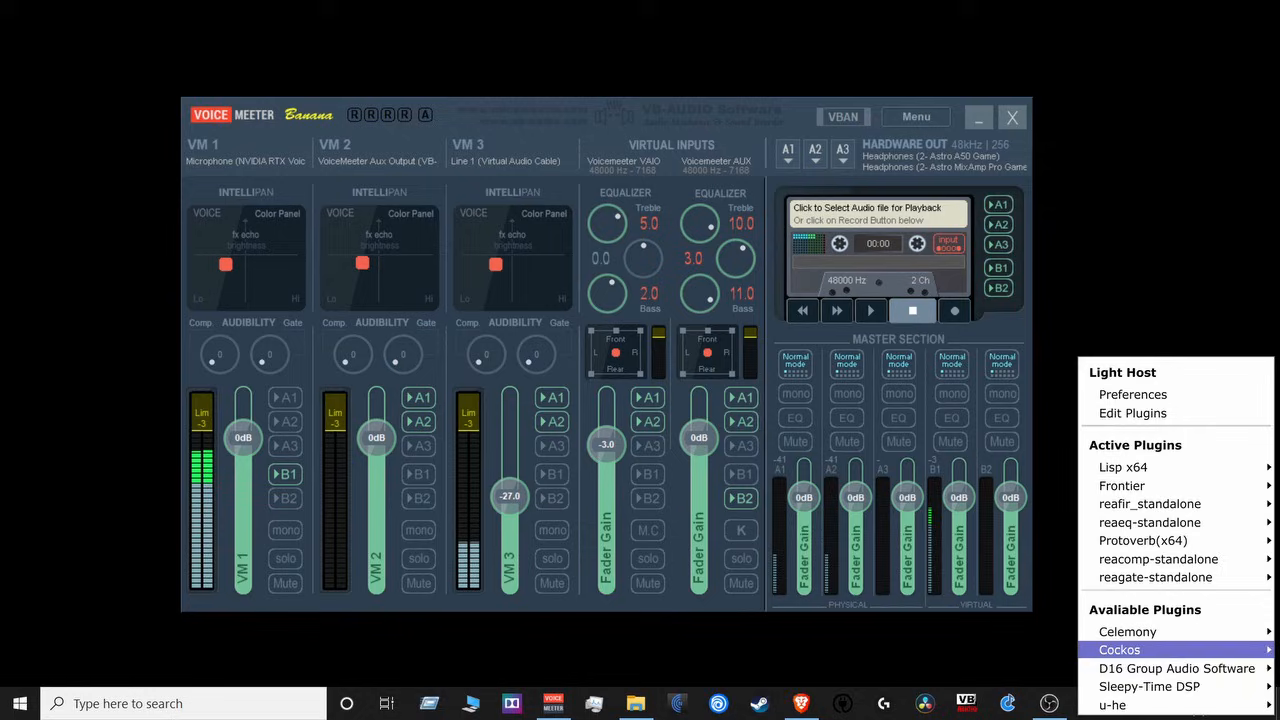
{"action": "mouse_move", "coordinate": [1158, 560]}
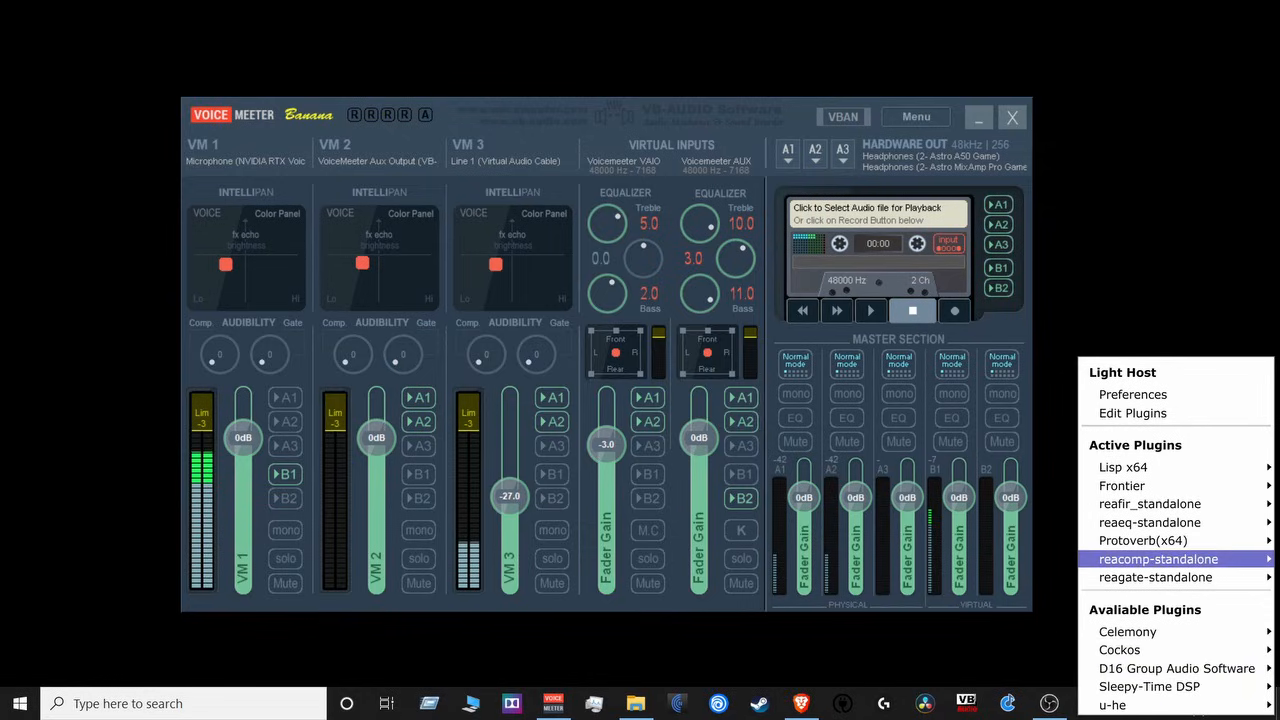